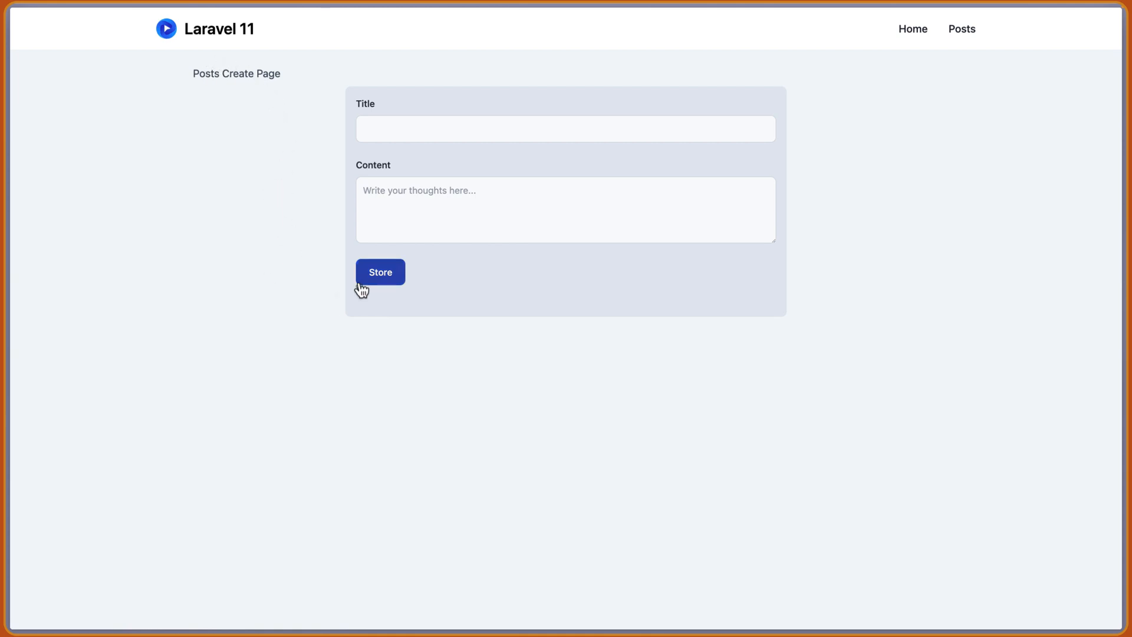
# - Submit the empty form, then comment out the old Post creation and start a validated $data assignment
pyautogui.click(380, 272)
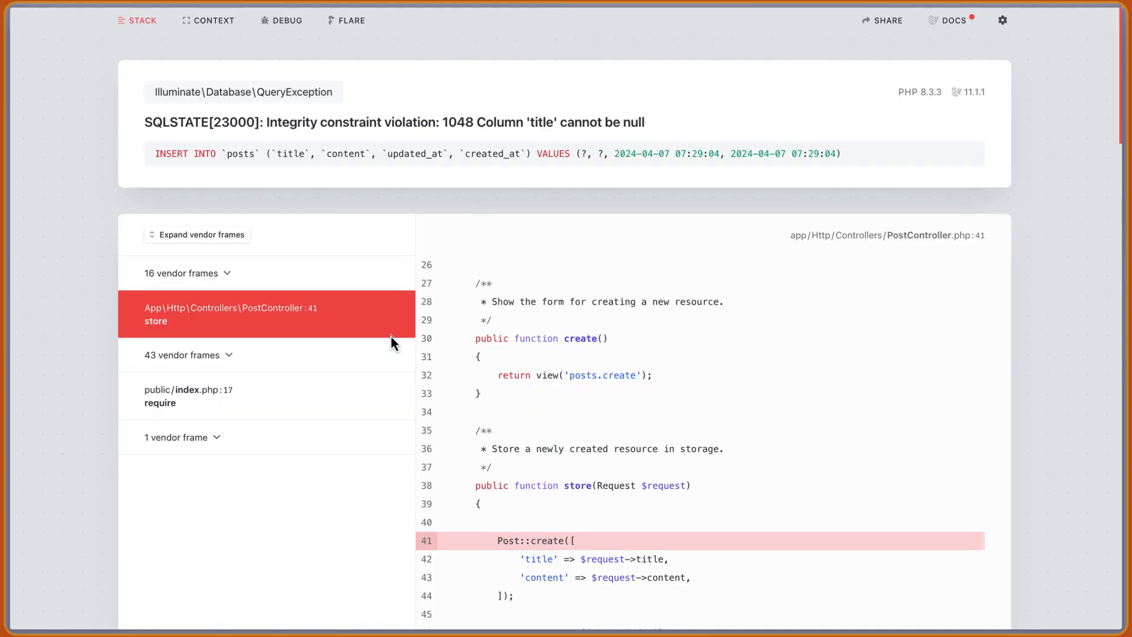
pyautogui.moveTo(382, 180)
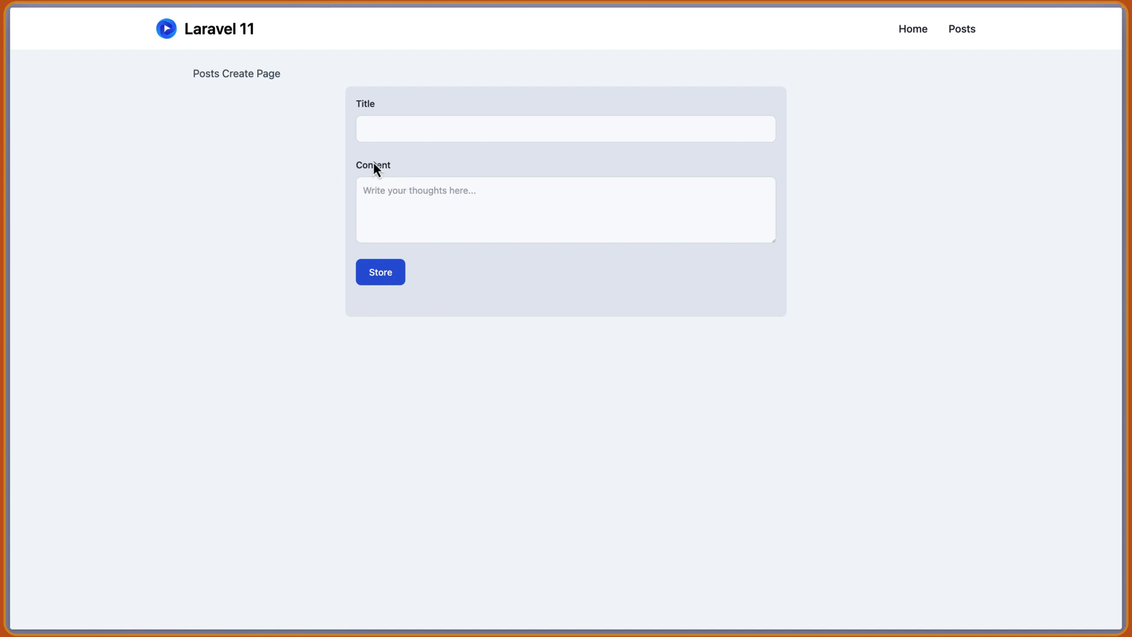
pyautogui.moveTo(654, 157)
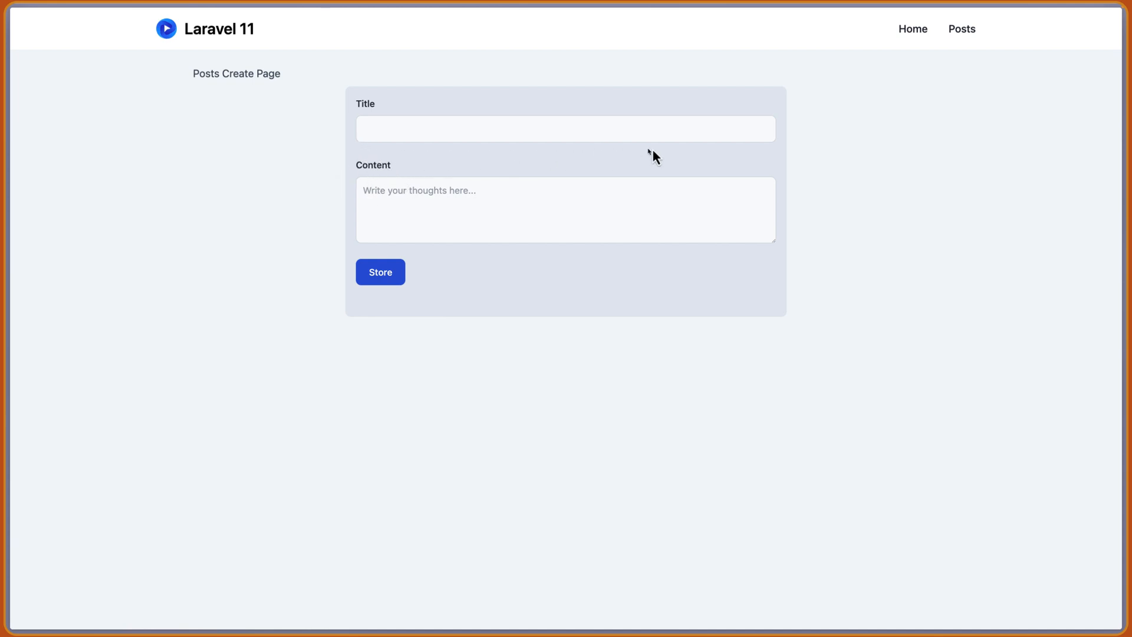
pyautogui.moveTo(269, 179)
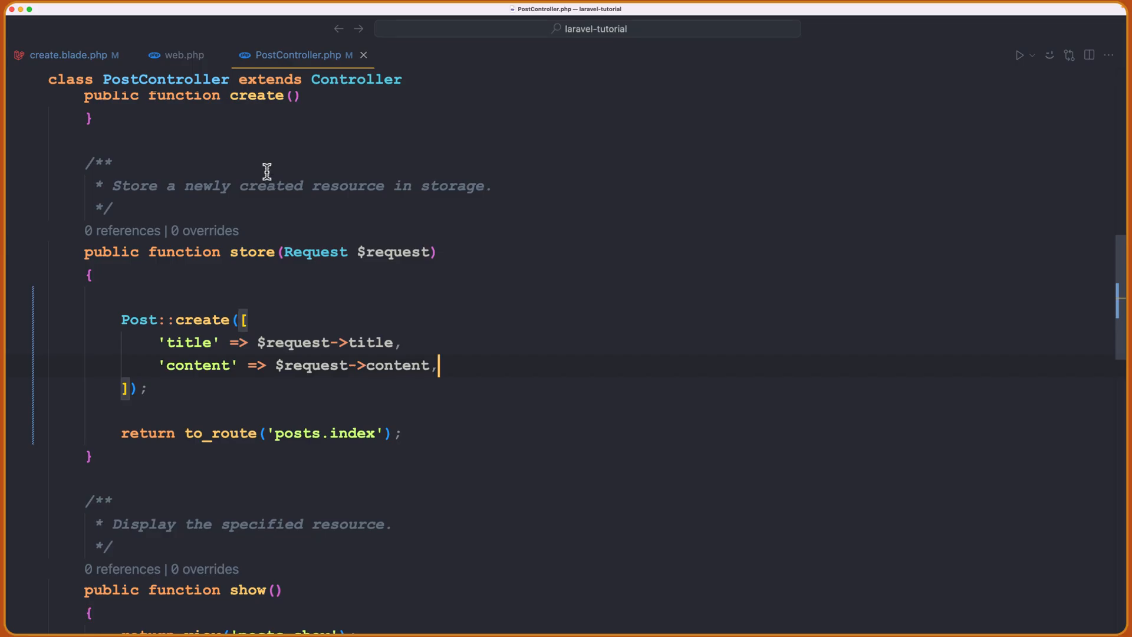
pyautogui.moveTo(173, 276)
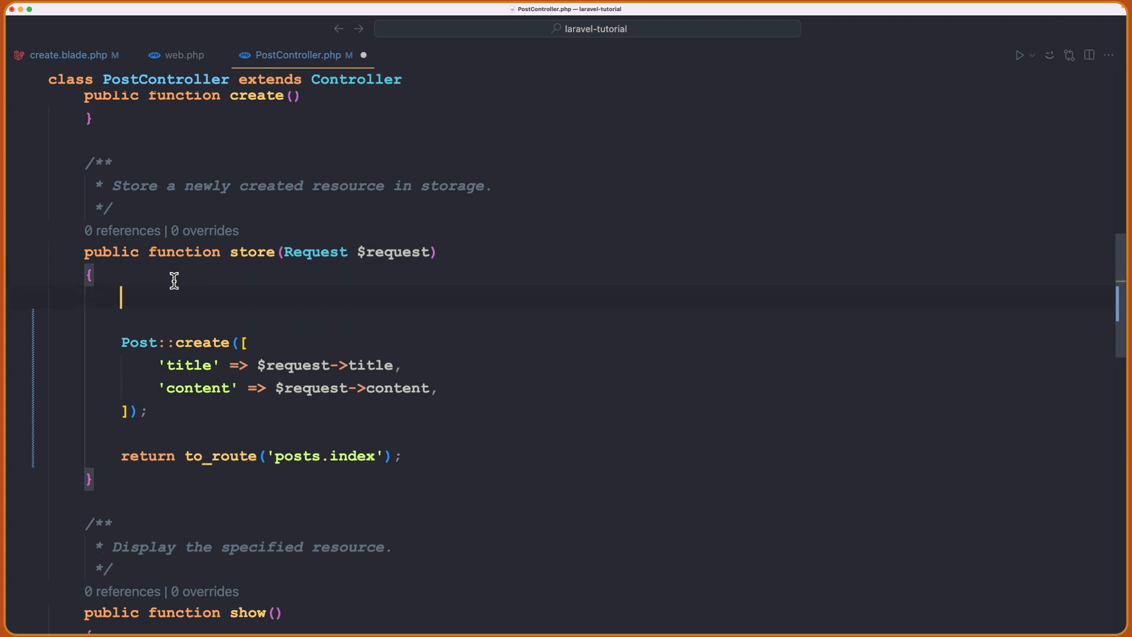
pyautogui.write('// $post = new Post;')
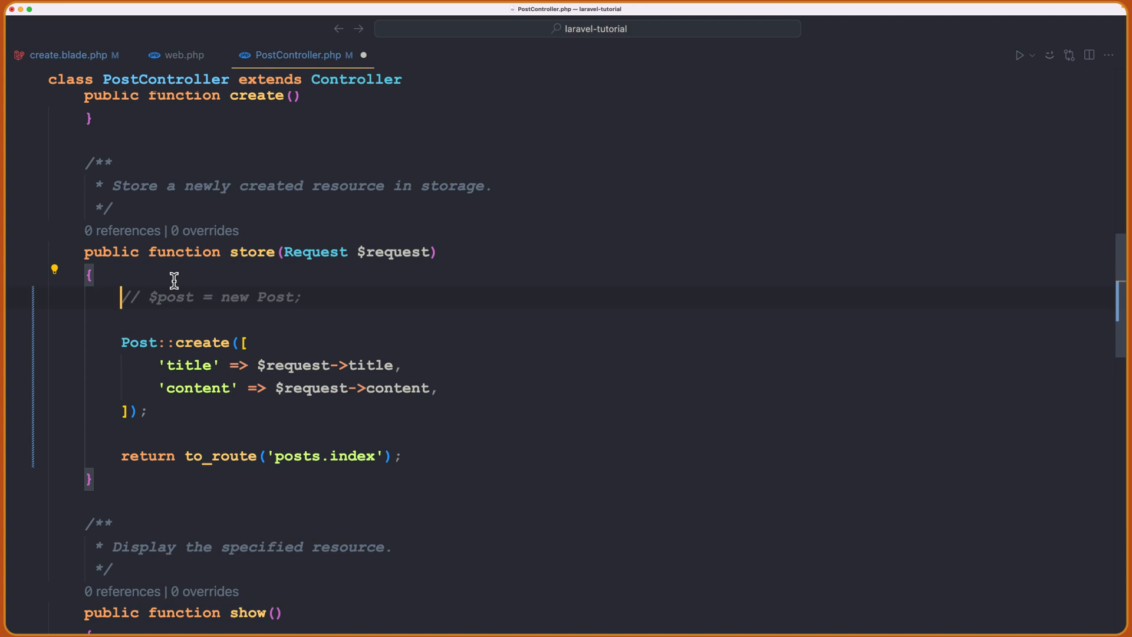
pyautogui.write('$data')
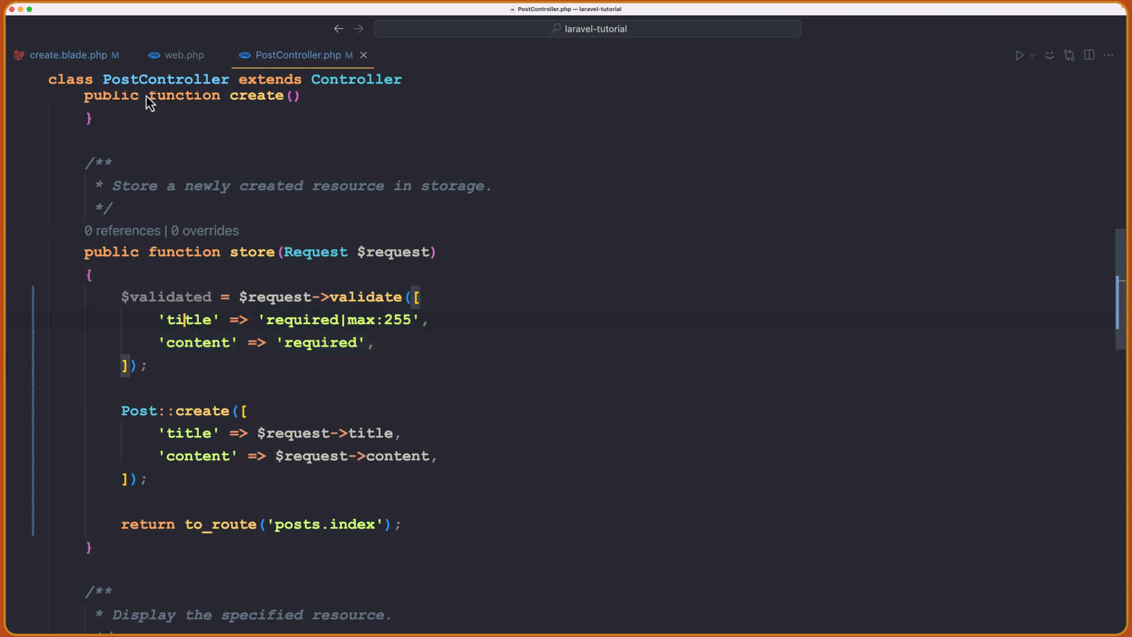
# - Add validate rules 'title' => 'required|max:255' and 'content' => 'required', matching the form's field names
pyautogui.click(68, 55)
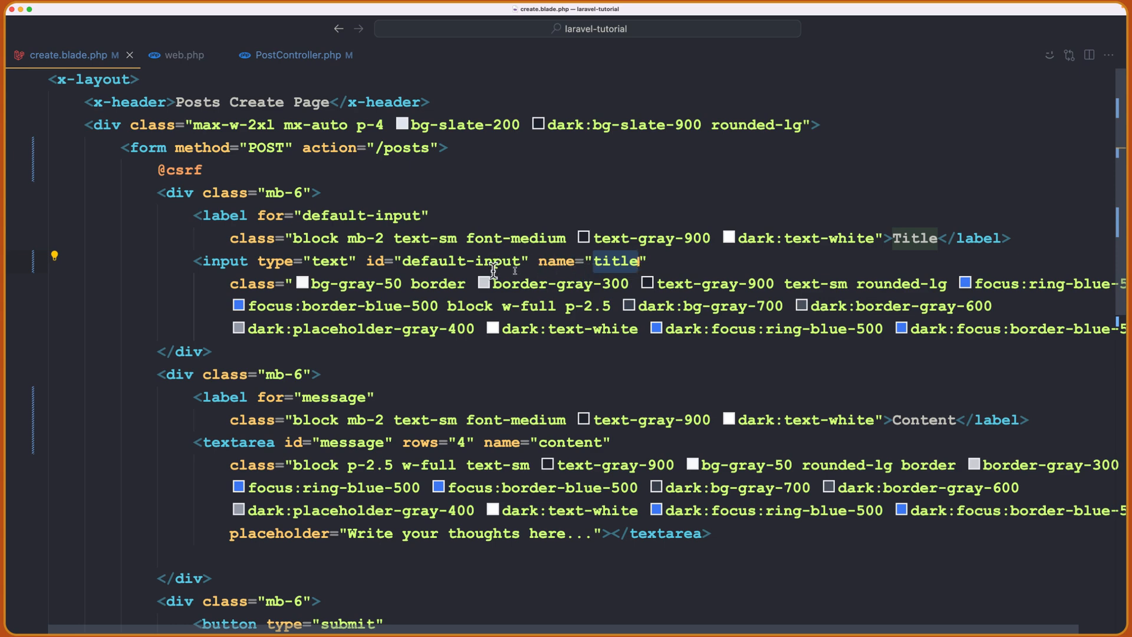
pyautogui.moveTo(455, 425)
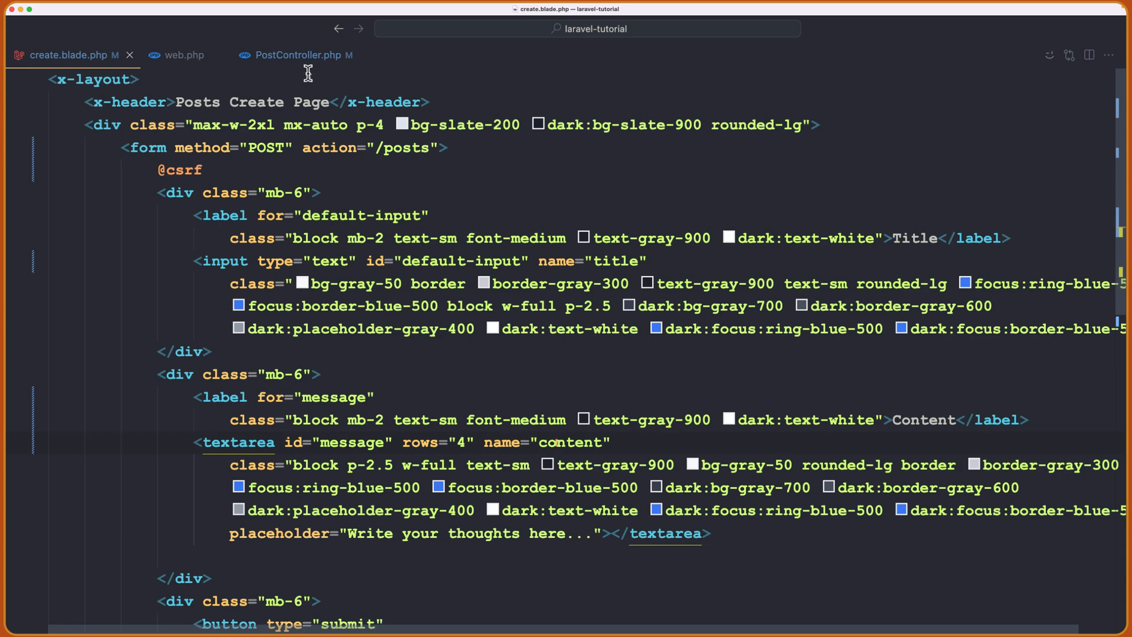
pyautogui.click(296, 56)
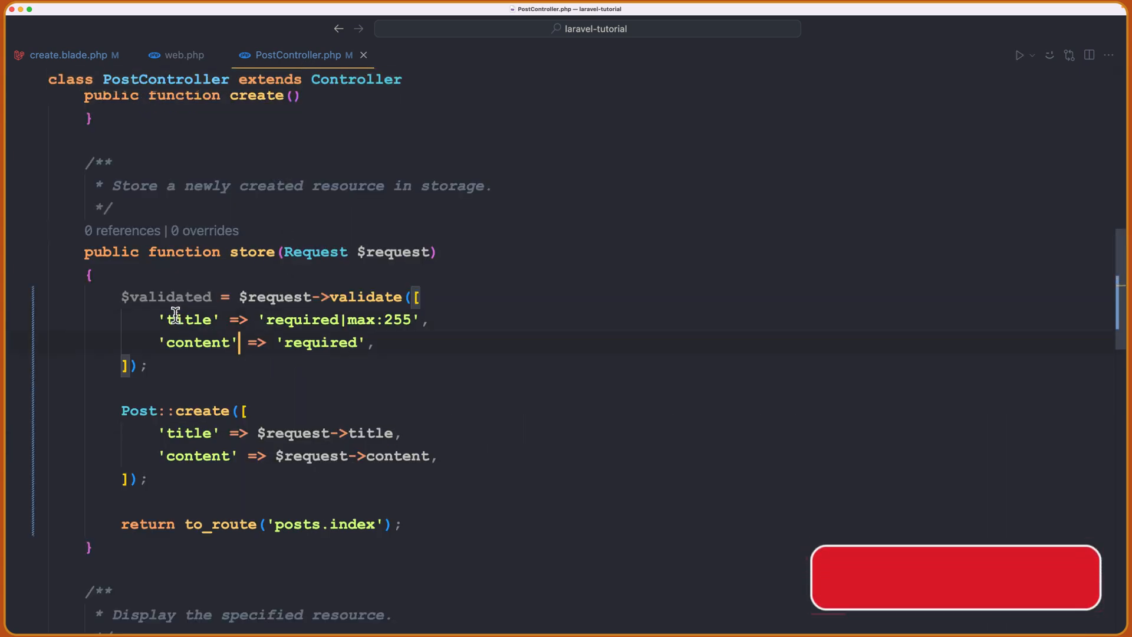
pyautogui.doubleClick(188, 319)
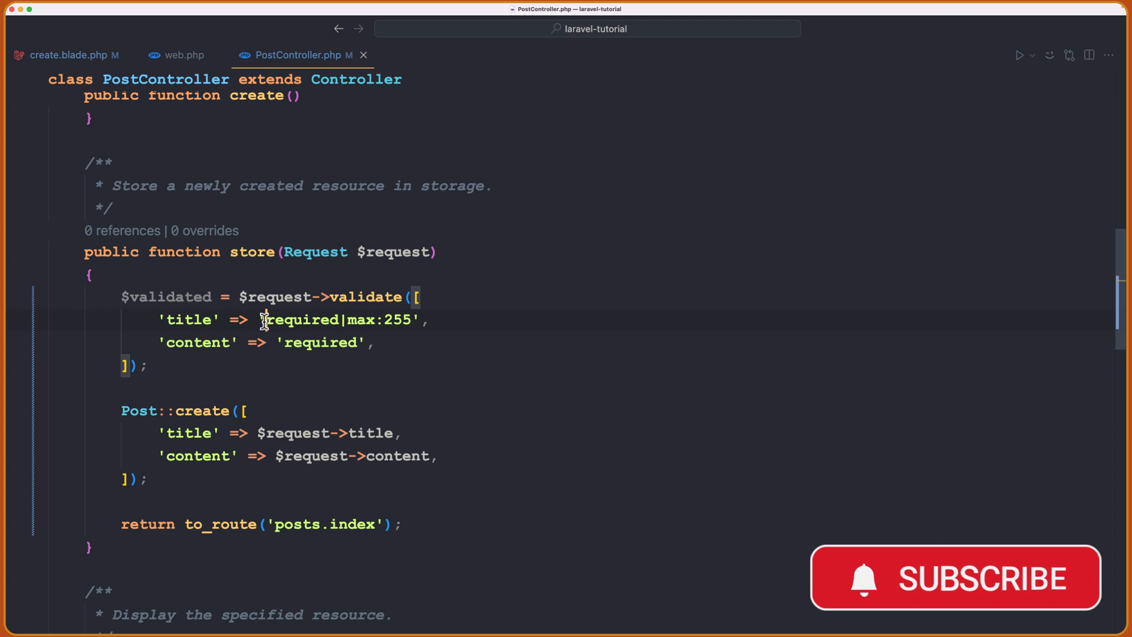
pyautogui.doubleClick(300, 320)
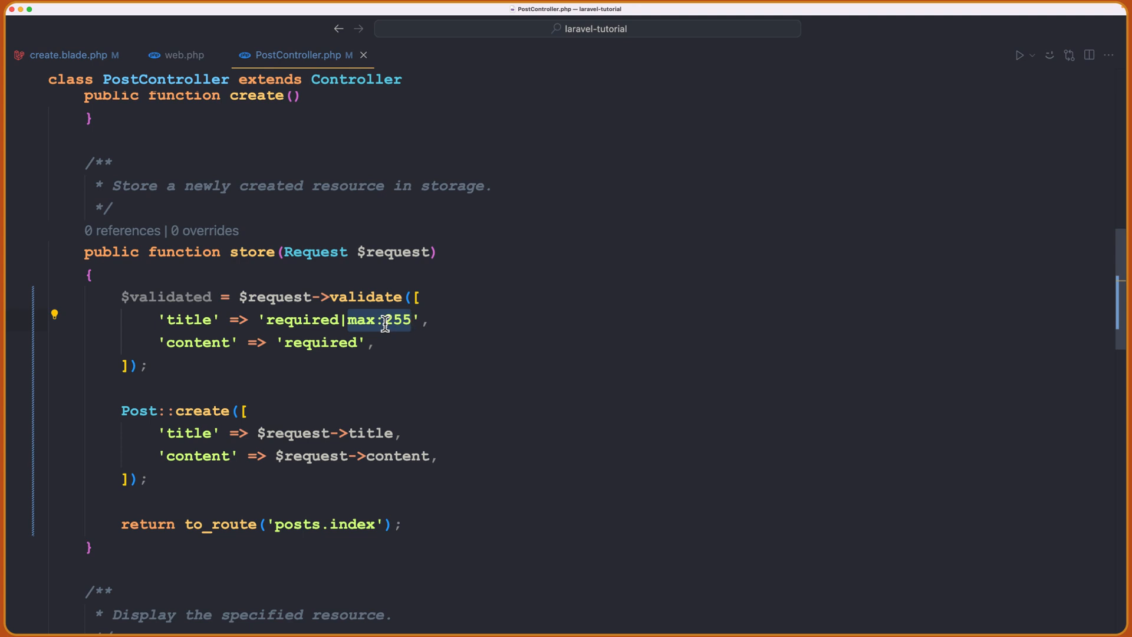
pyautogui.click(375, 342)
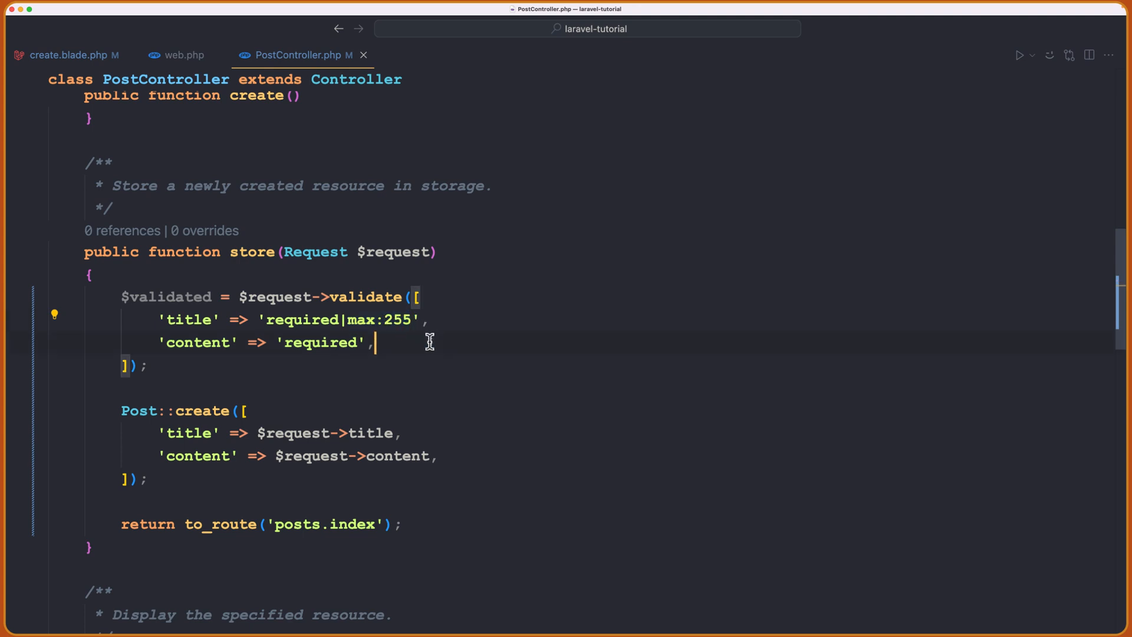
pyautogui.doubleClick(395, 319)
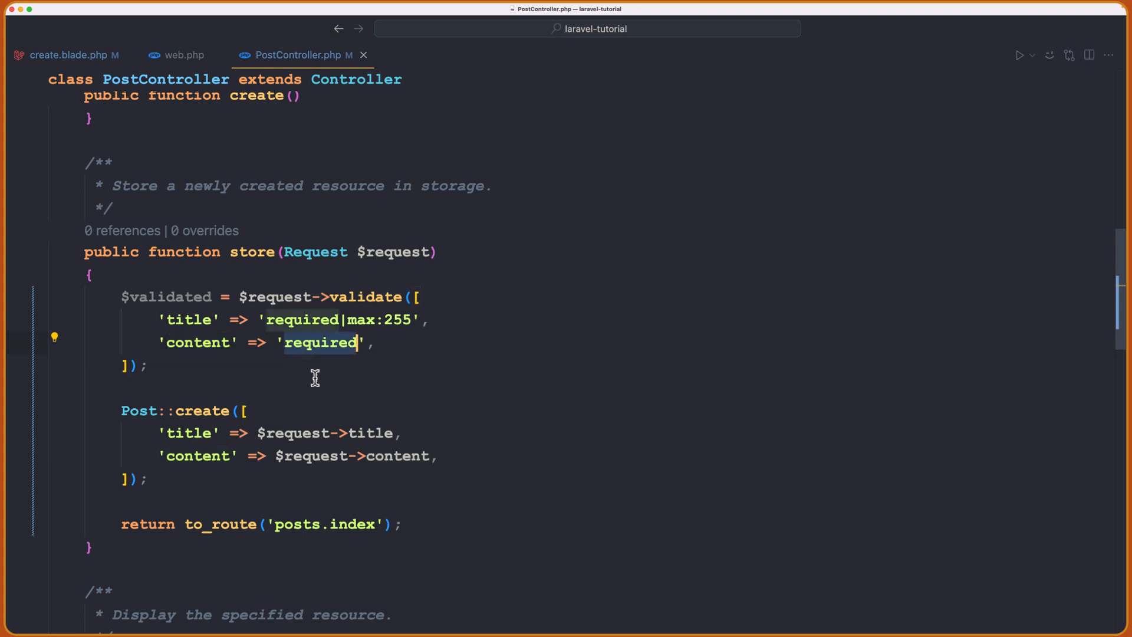
pyautogui.moveTo(307, 381)
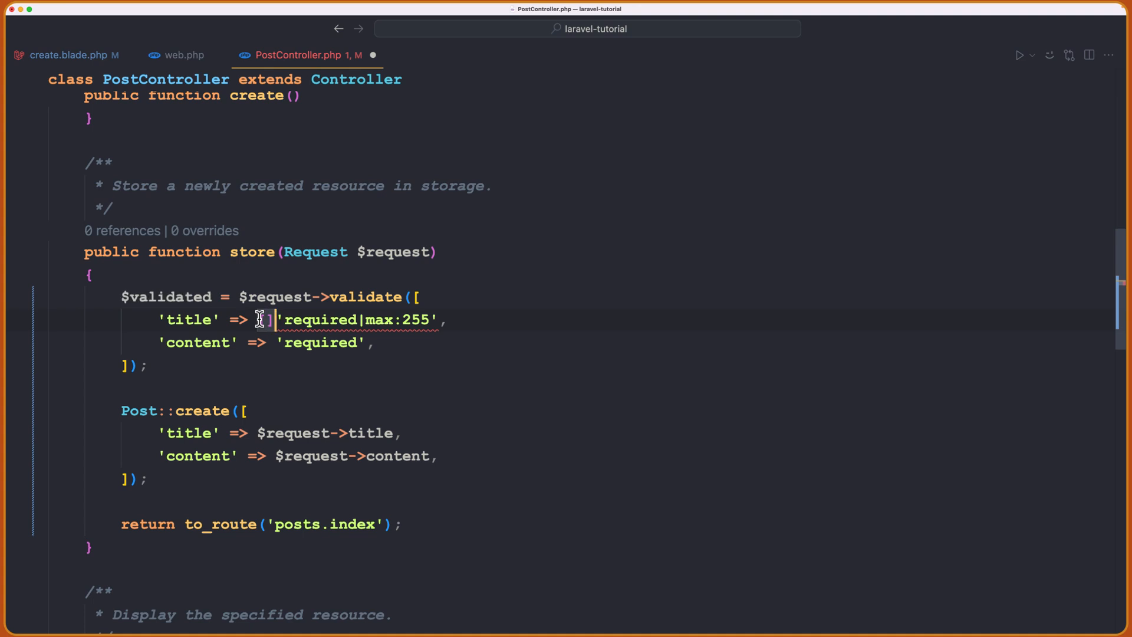
# - Rewrite the rules as arrays: 'title' => ['required','max:255'], 'content' => ['required']
pyautogui.press('Backspace')
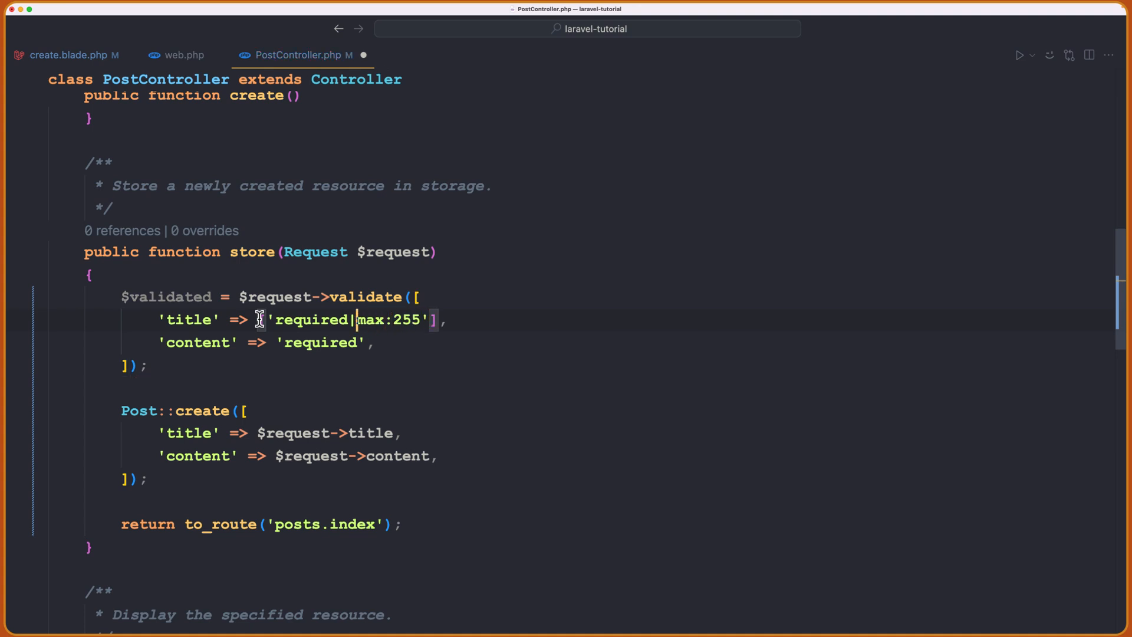
pyautogui.write(",'")
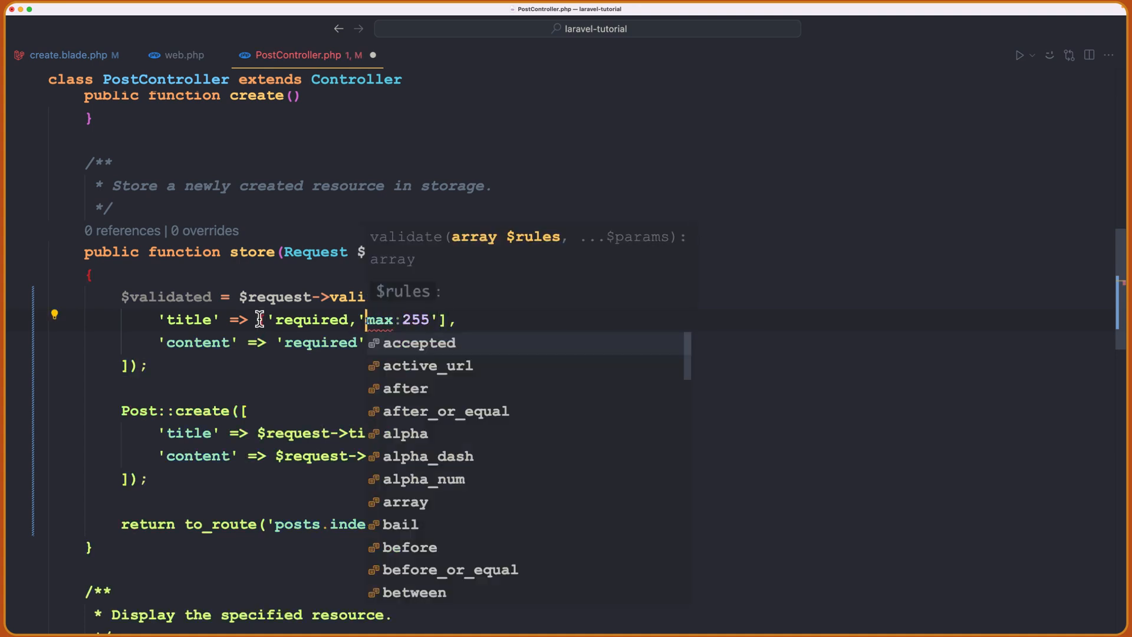
pyautogui.write(',')
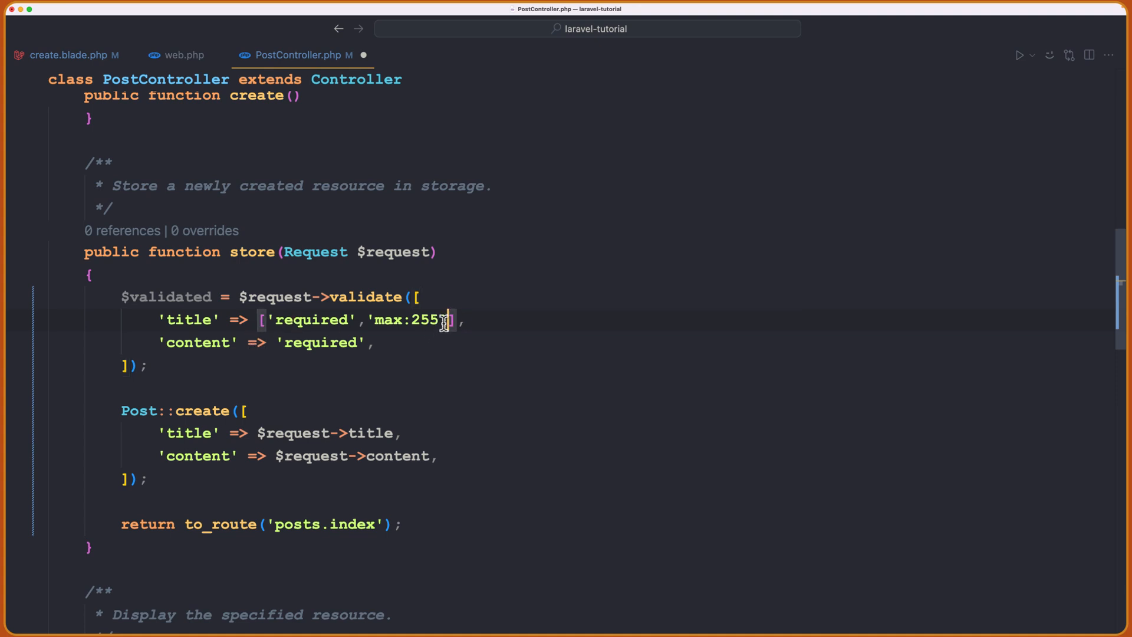
pyautogui.moveTo(361, 342)
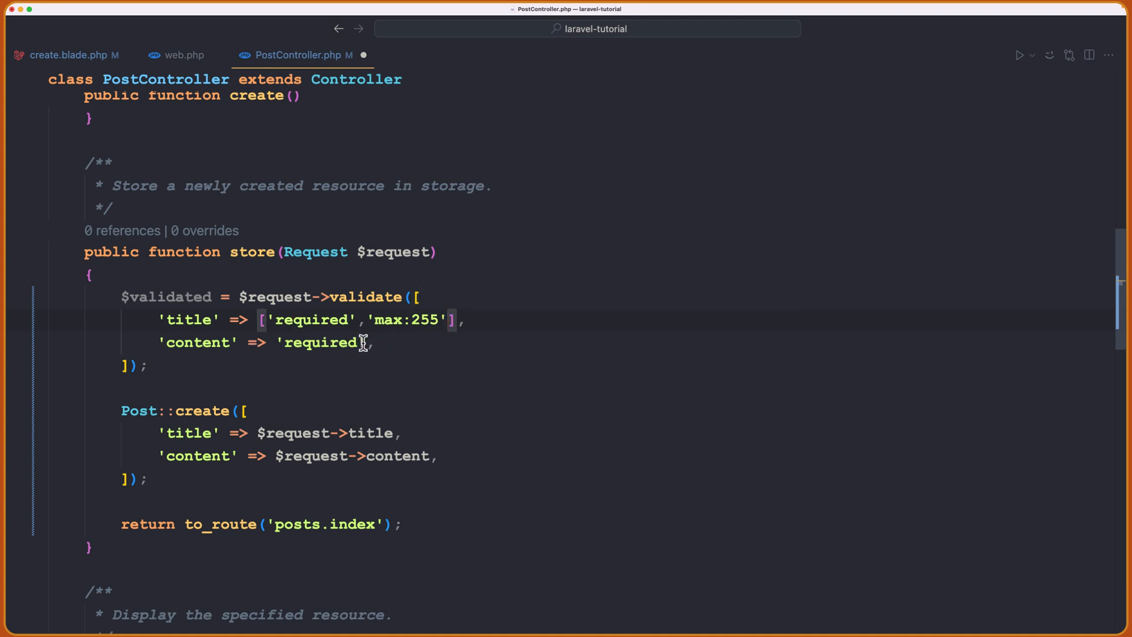
pyautogui.doubleClick(320, 342)
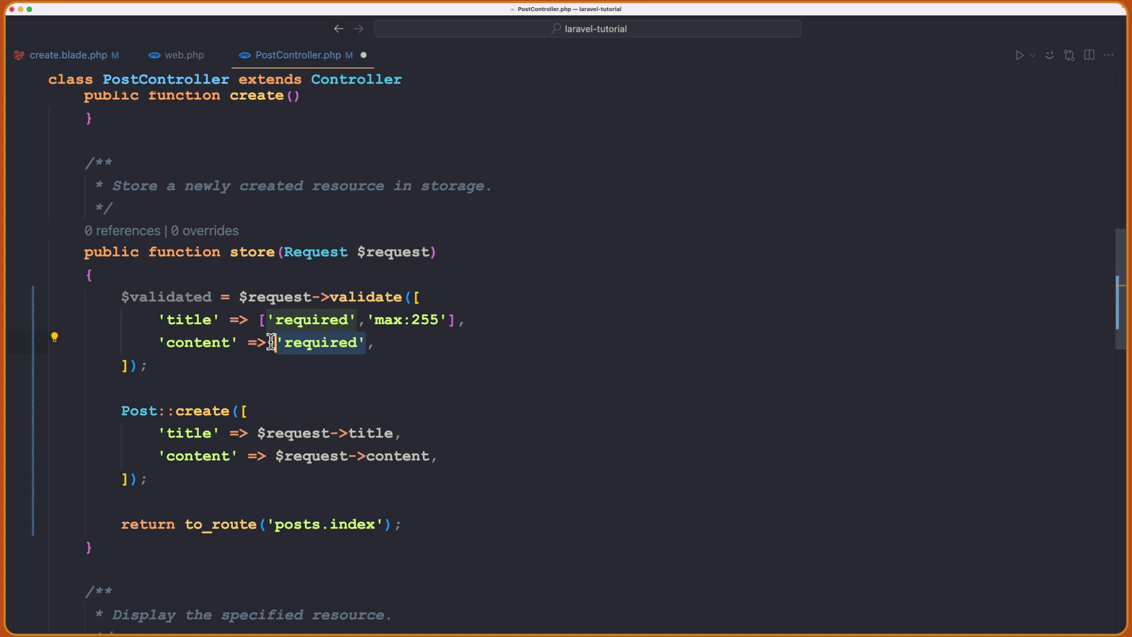
pyautogui.write(",'max:255']")
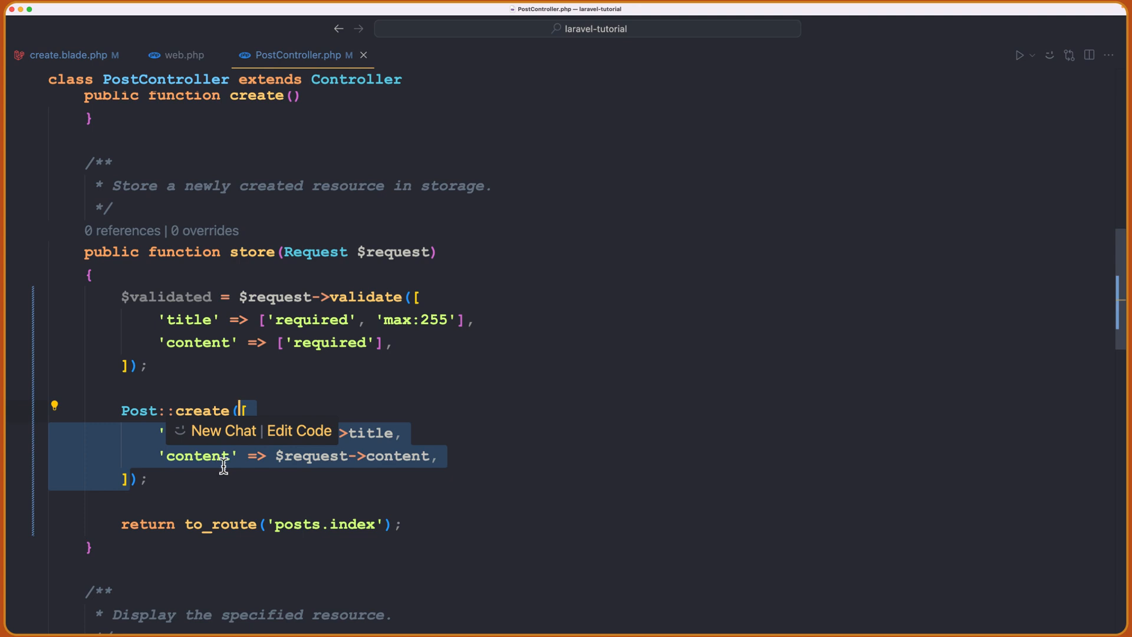
# - Replace the Post::create field array with Post::create($validated)
pyautogui.write('val);')
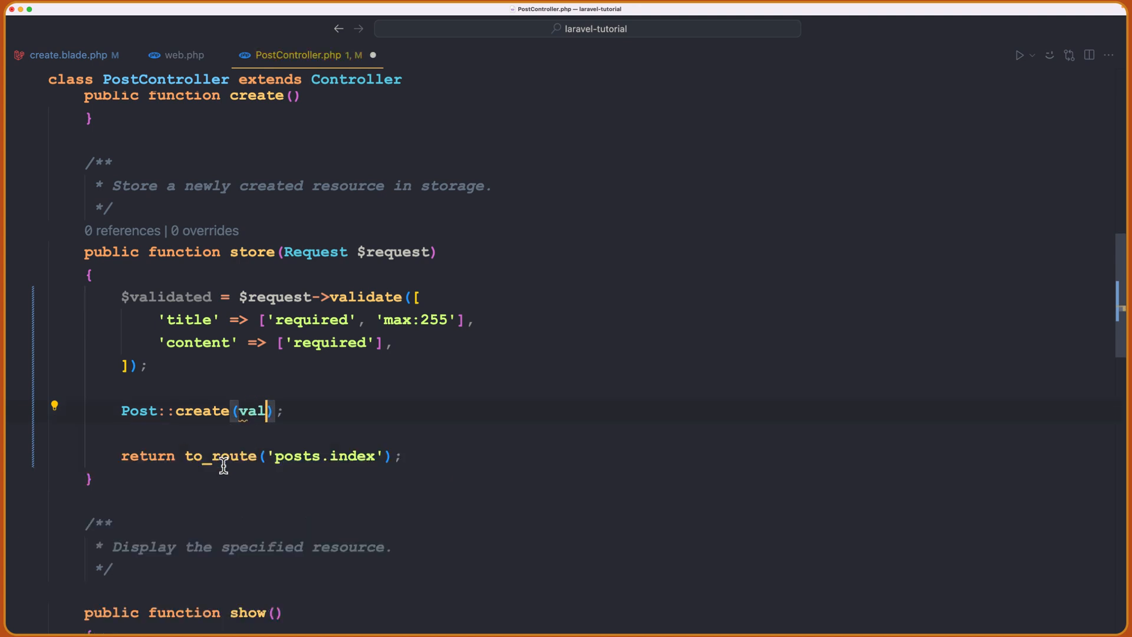
pyautogui.write('$')
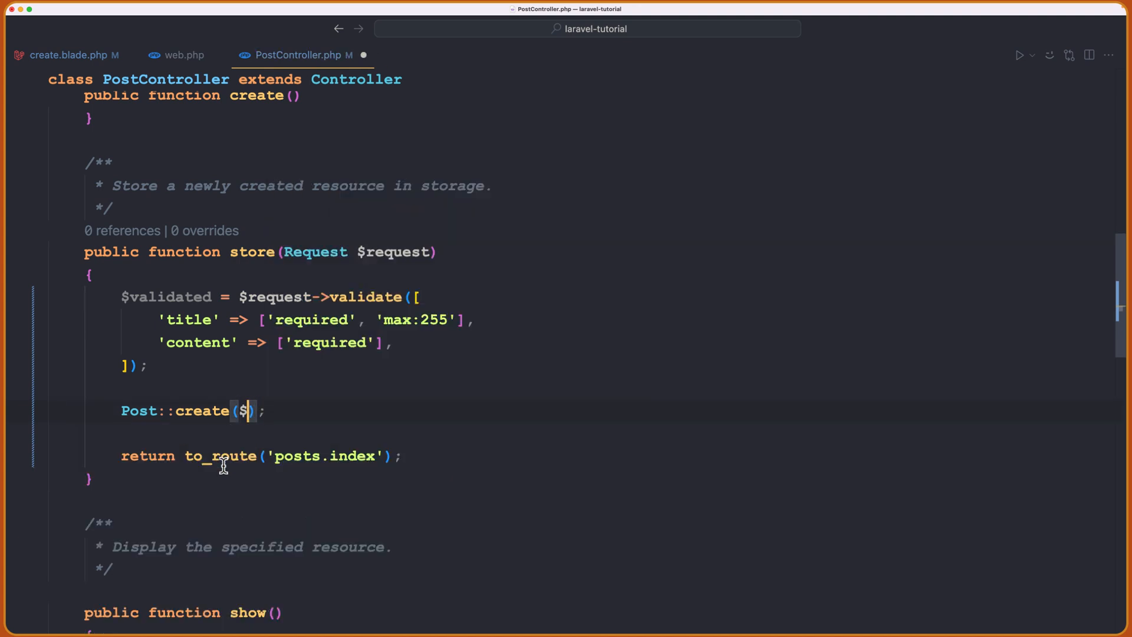
pyautogui.write('validated')
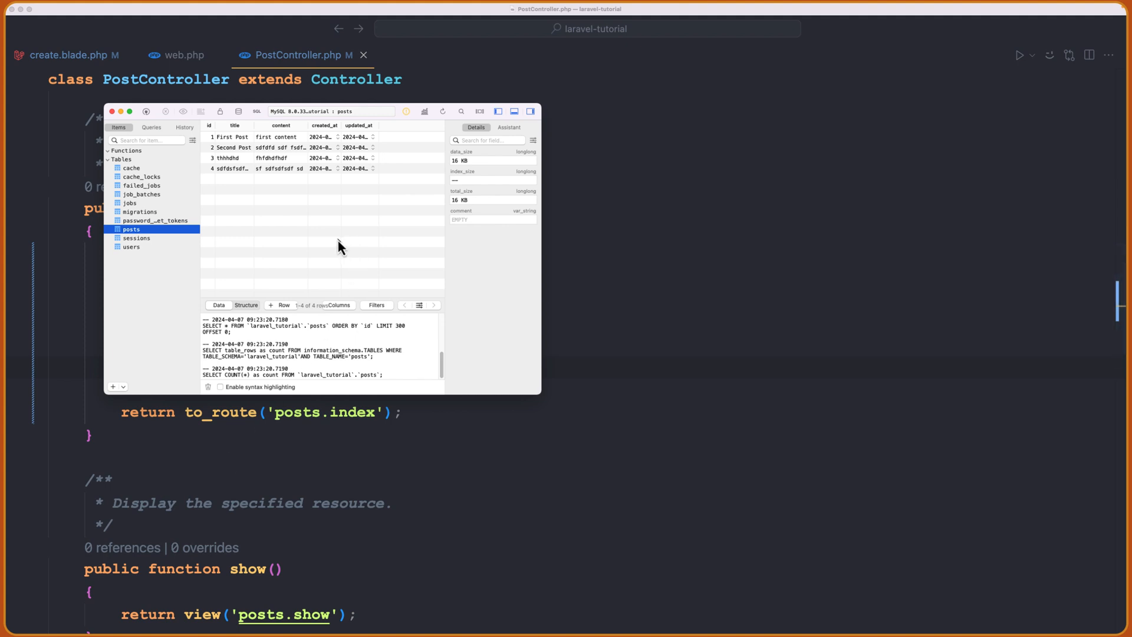
pyautogui.moveTo(171, 249)
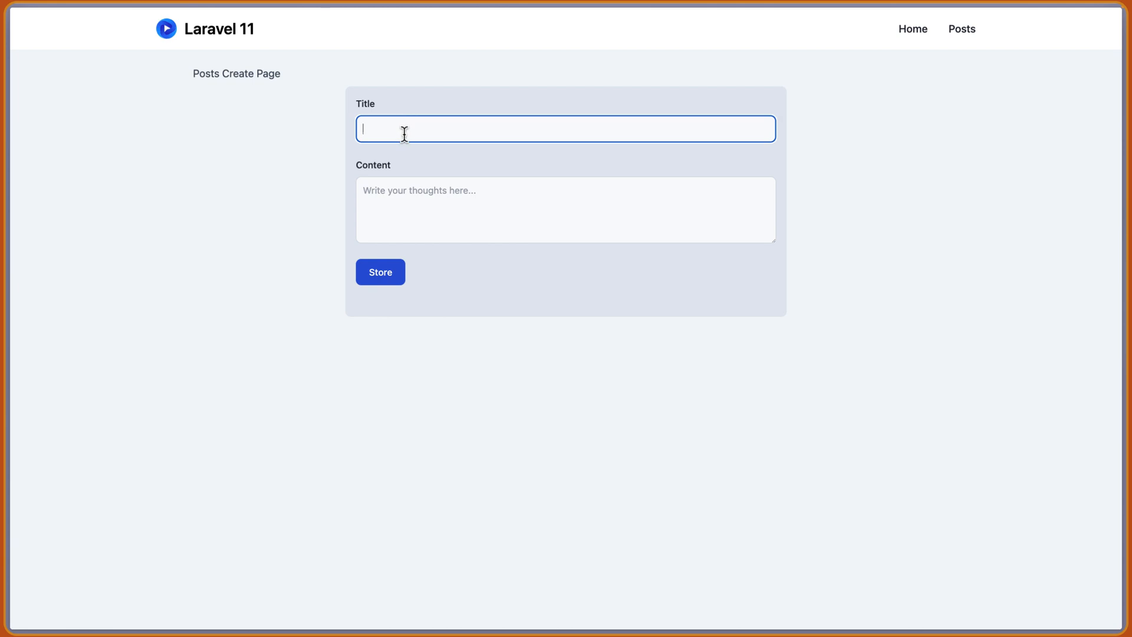
# - Store a post titled 'post nr 5' with content 'sdfdf', then reopen the create form
pyautogui.write('pod')
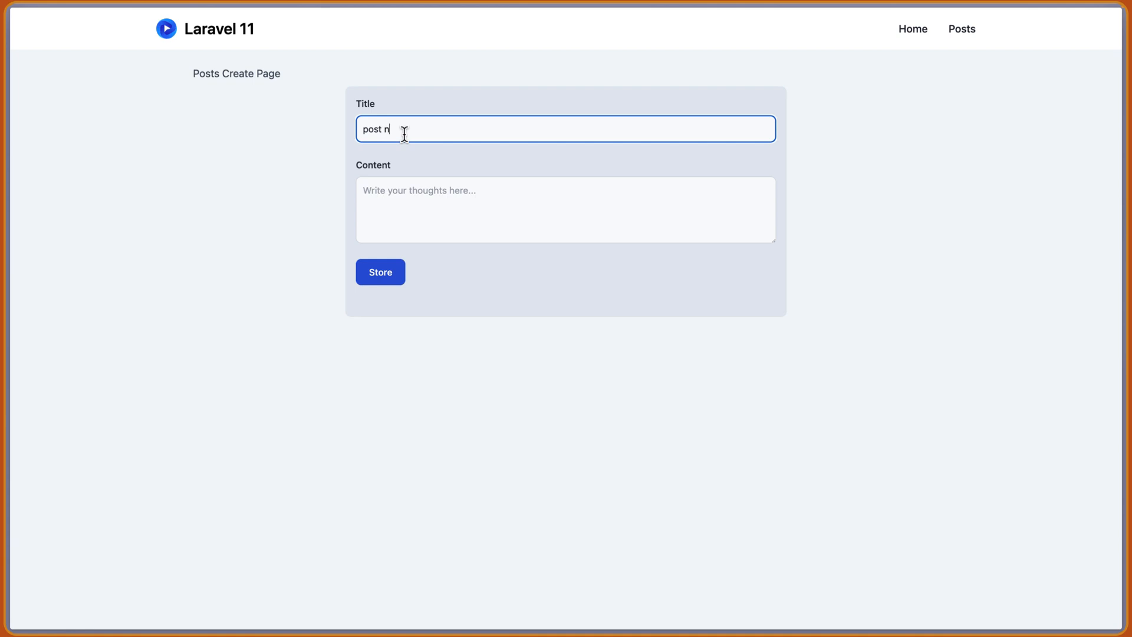
pyautogui.write('sdfdf')
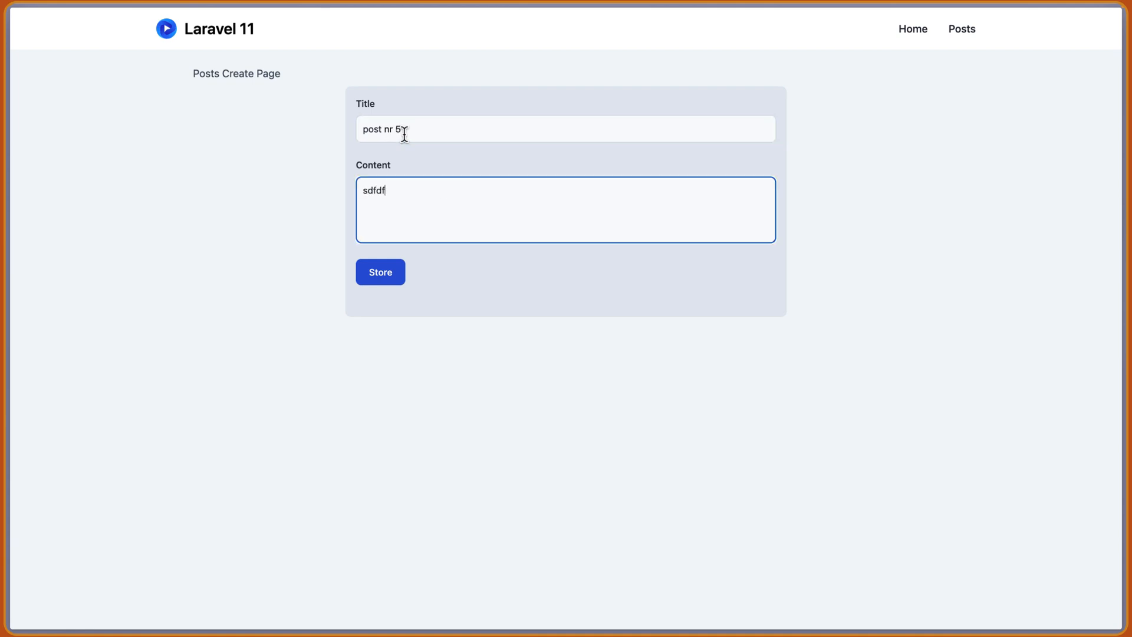
pyautogui.click(379, 271)
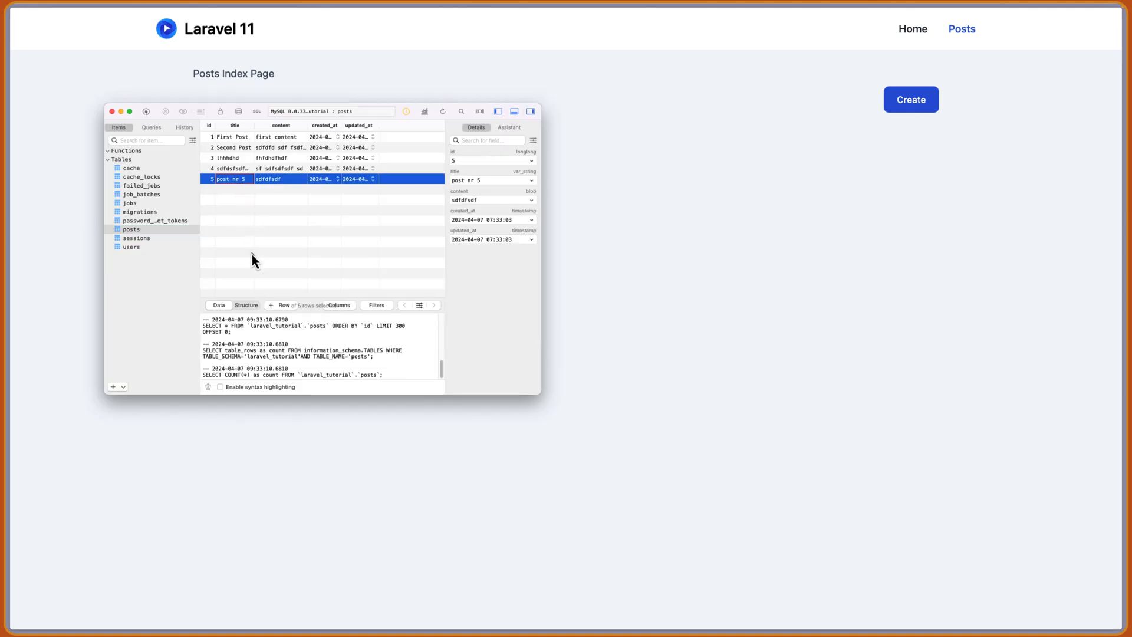
pyautogui.moveTo(279, 264)
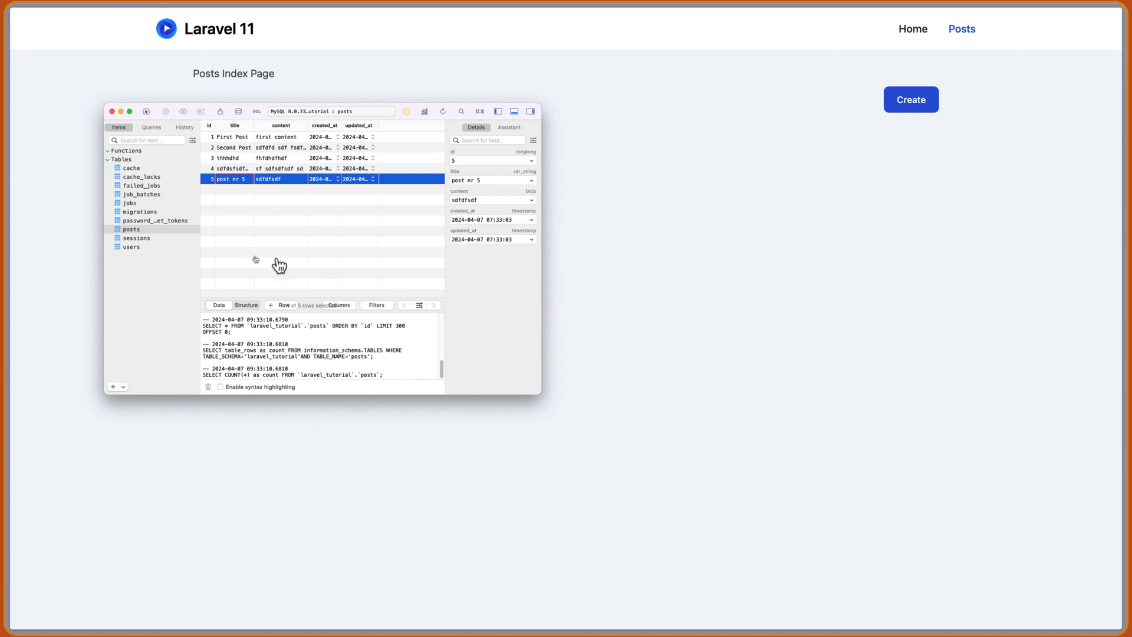
pyautogui.click(911, 99)
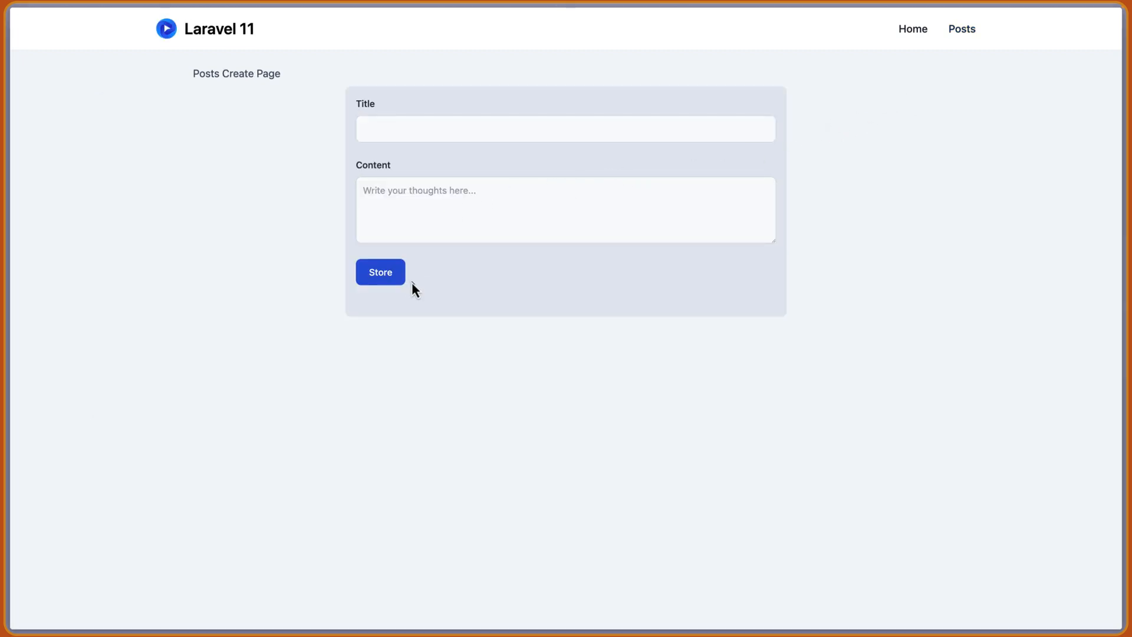
pyautogui.moveTo(381, 140)
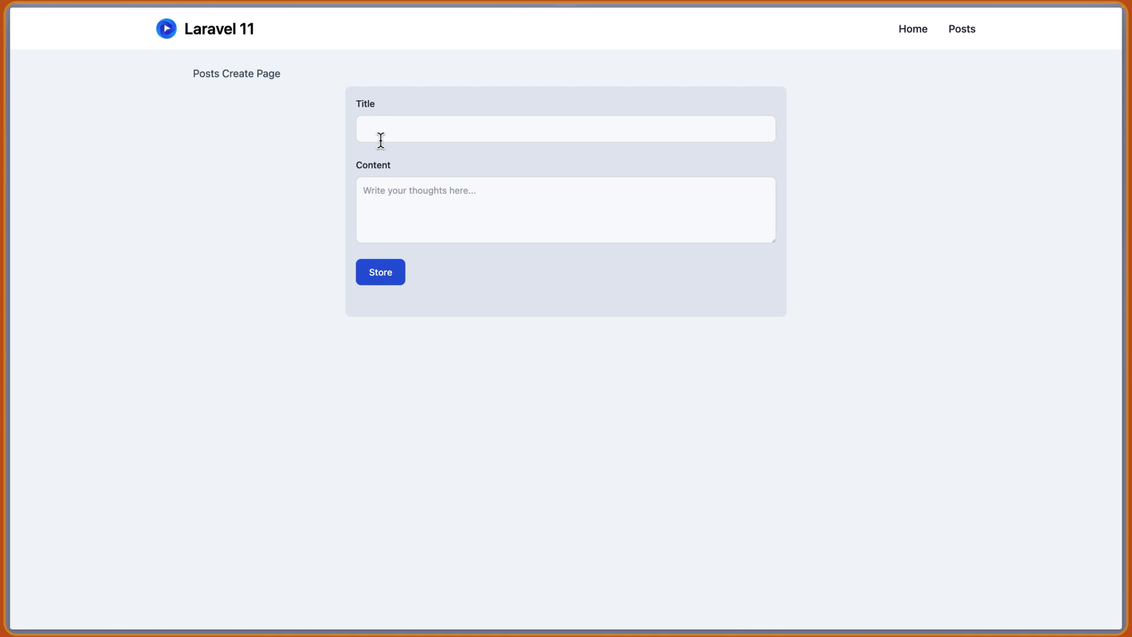
pyautogui.moveTo(409, 301)
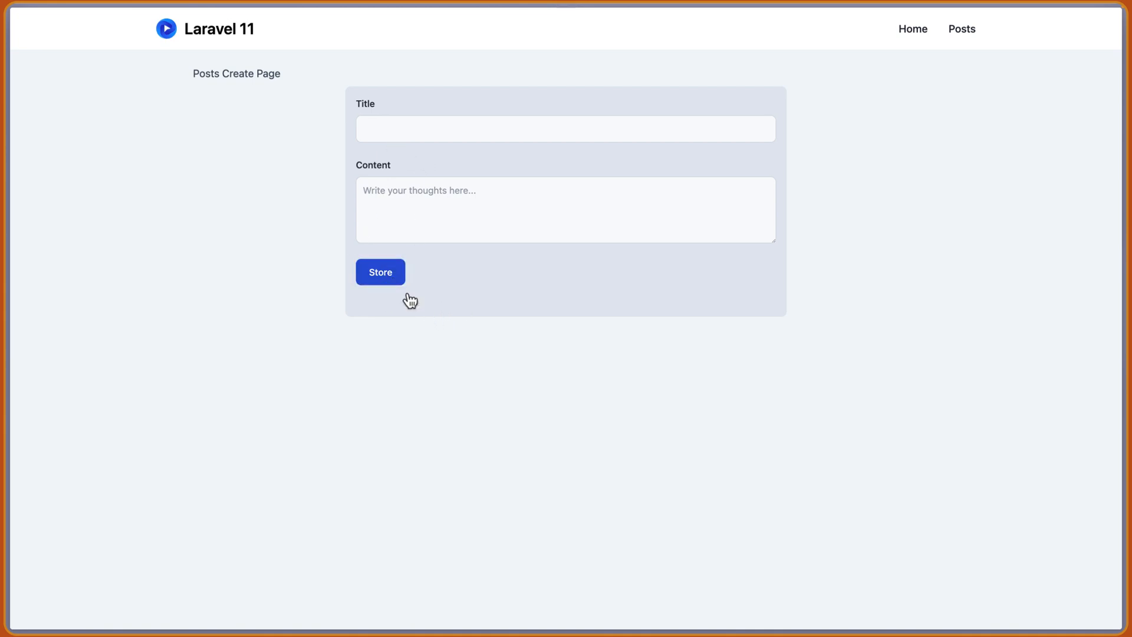
pyautogui.moveTo(381, 136)
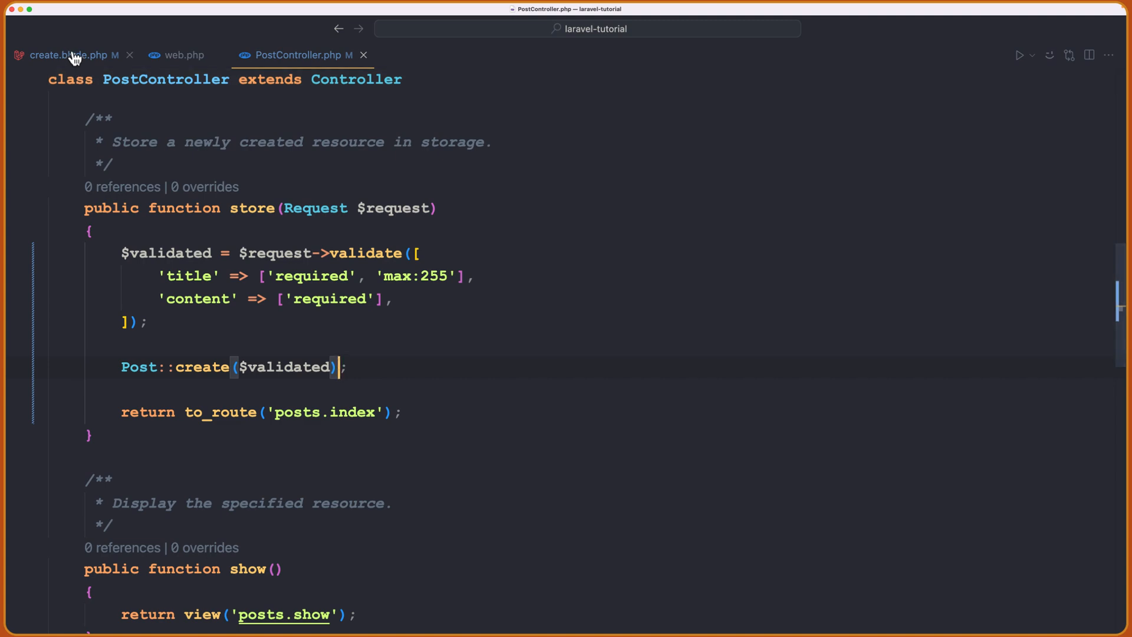
pyautogui.click(68, 56)
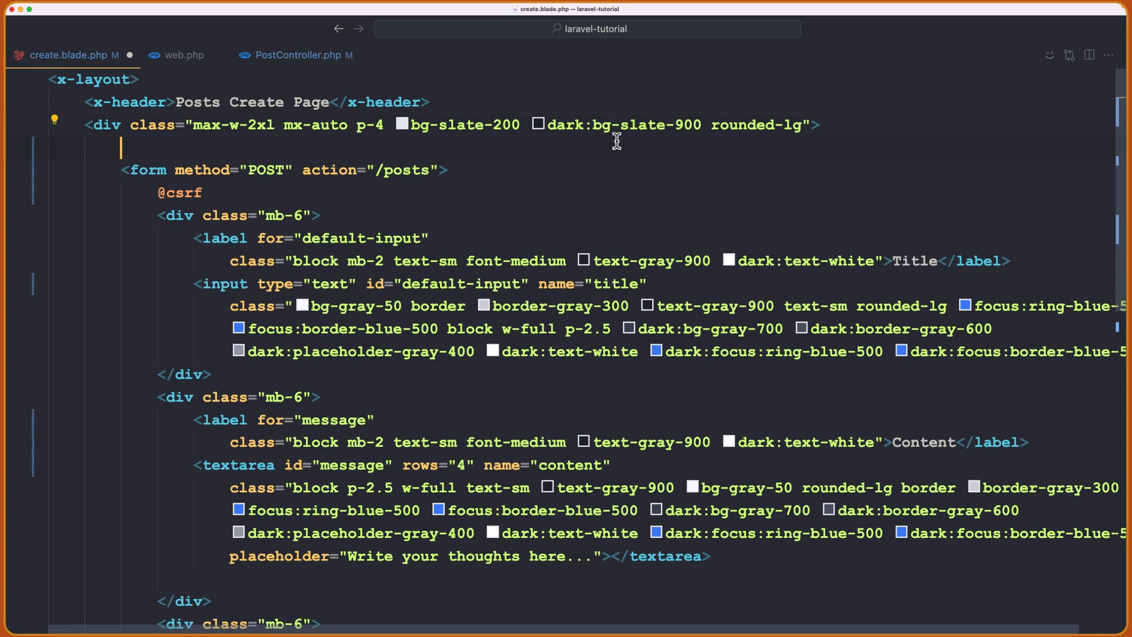
pyautogui.write('@foreach ( as')
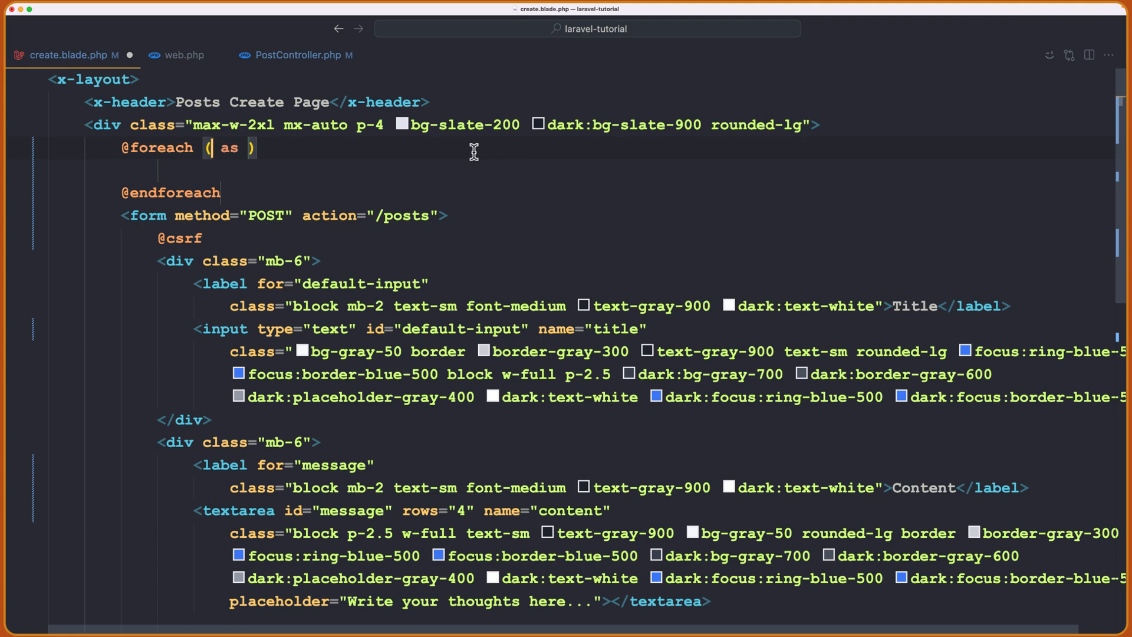
pyautogui.write('$')
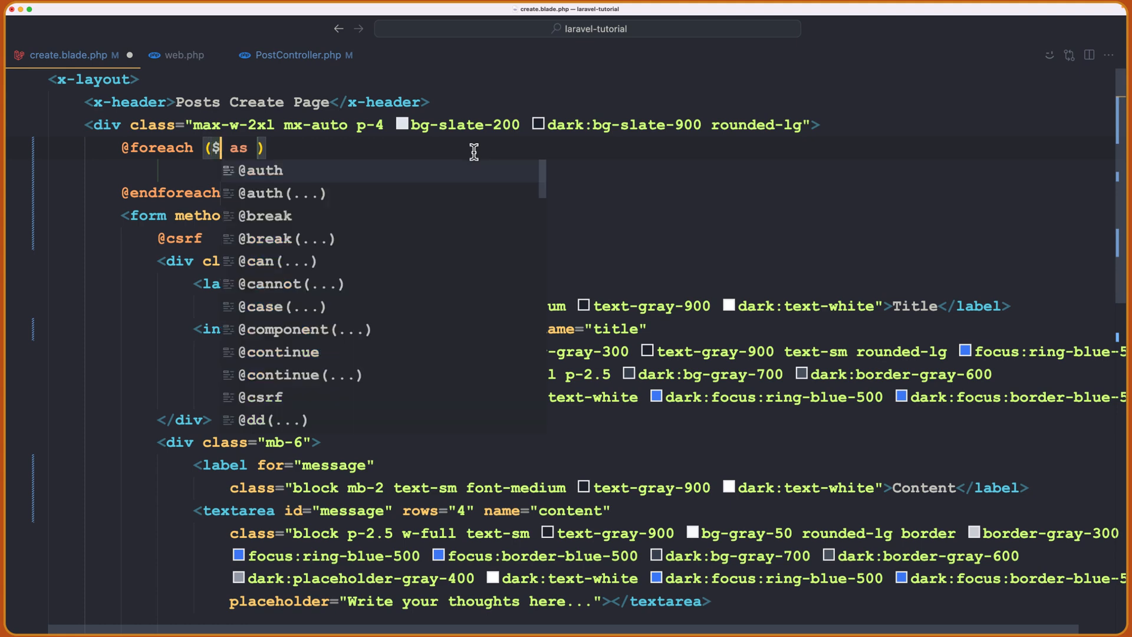
pyautogui.write('error')
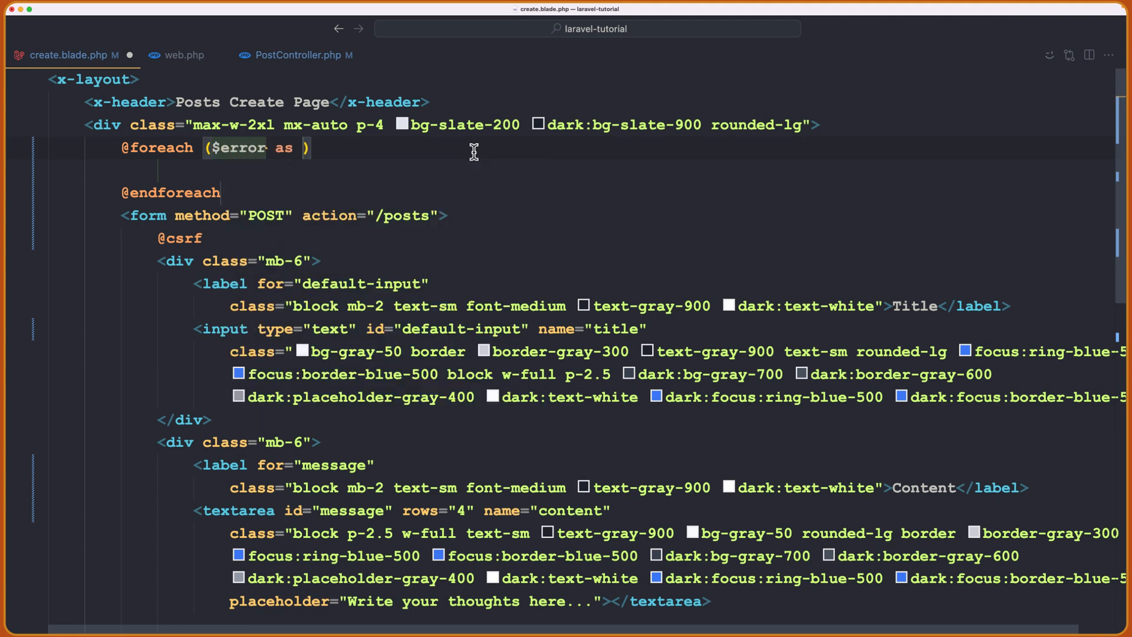
pyautogui.write('s')
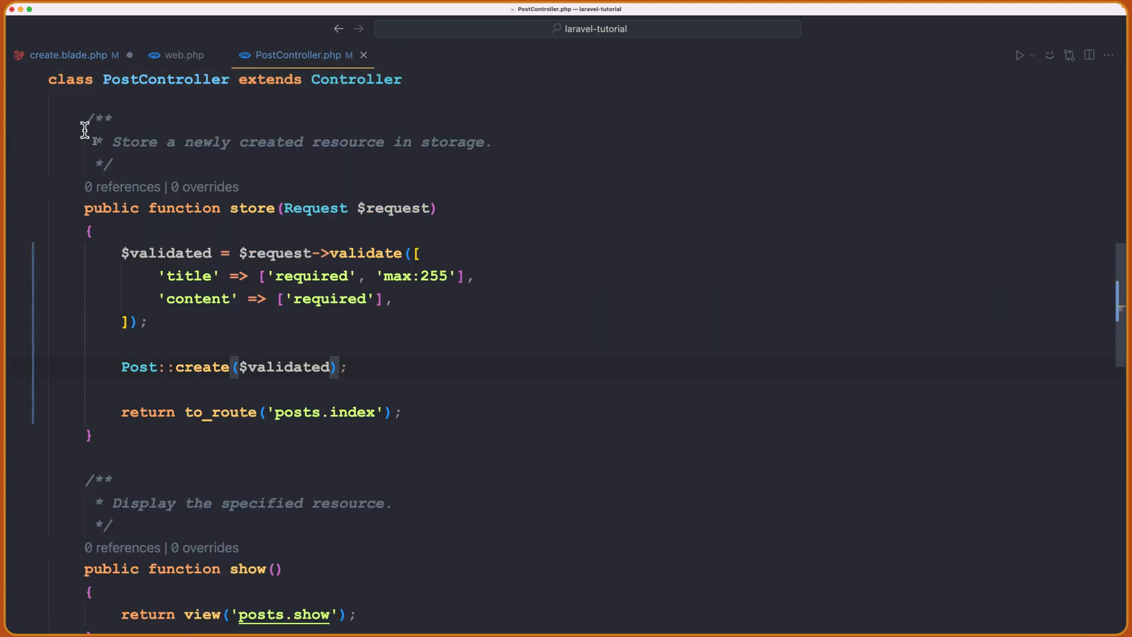
pyautogui.click(68, 55)
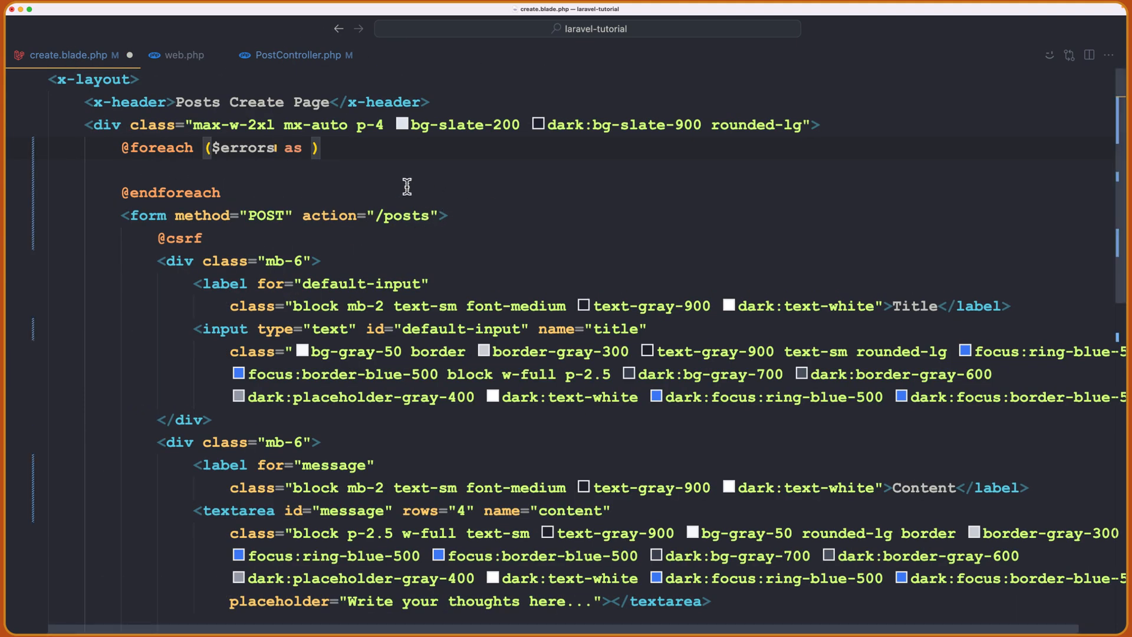
# - Complete the loop as $errors->all() as $error and begin its output markup
pyautogui.write('->all(')
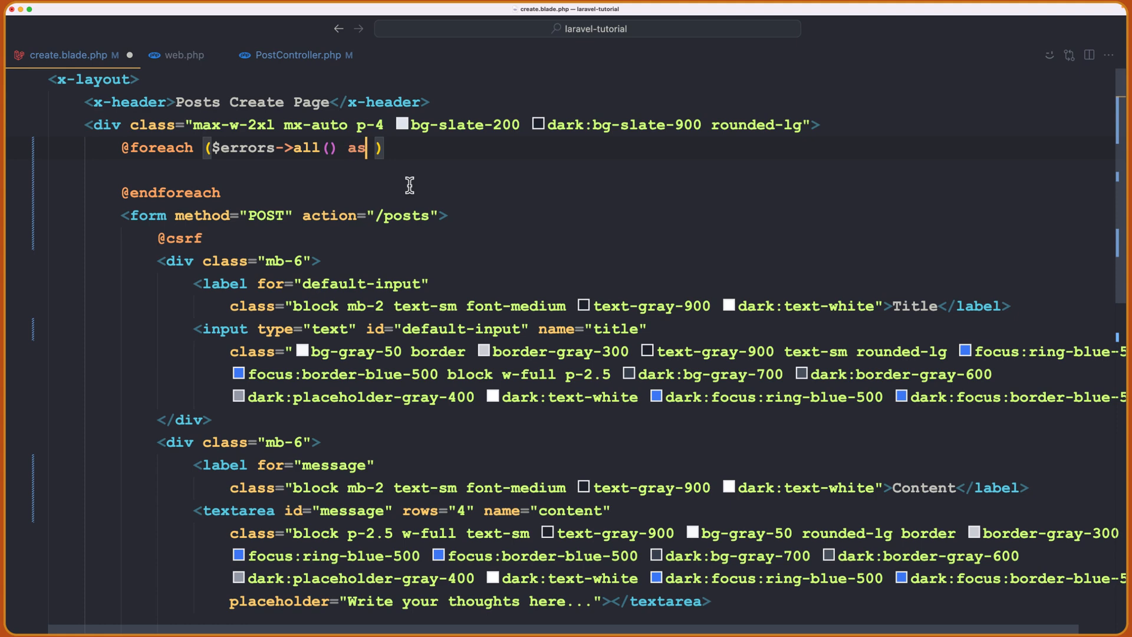
pyautogui.write('$r')
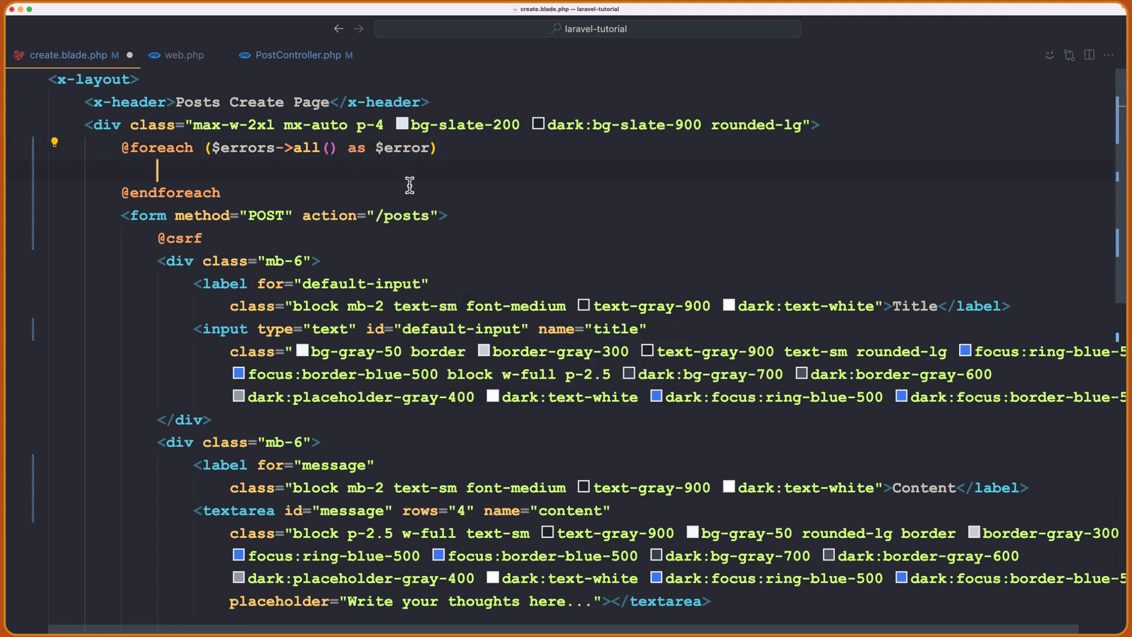
pyautogui.write('<')
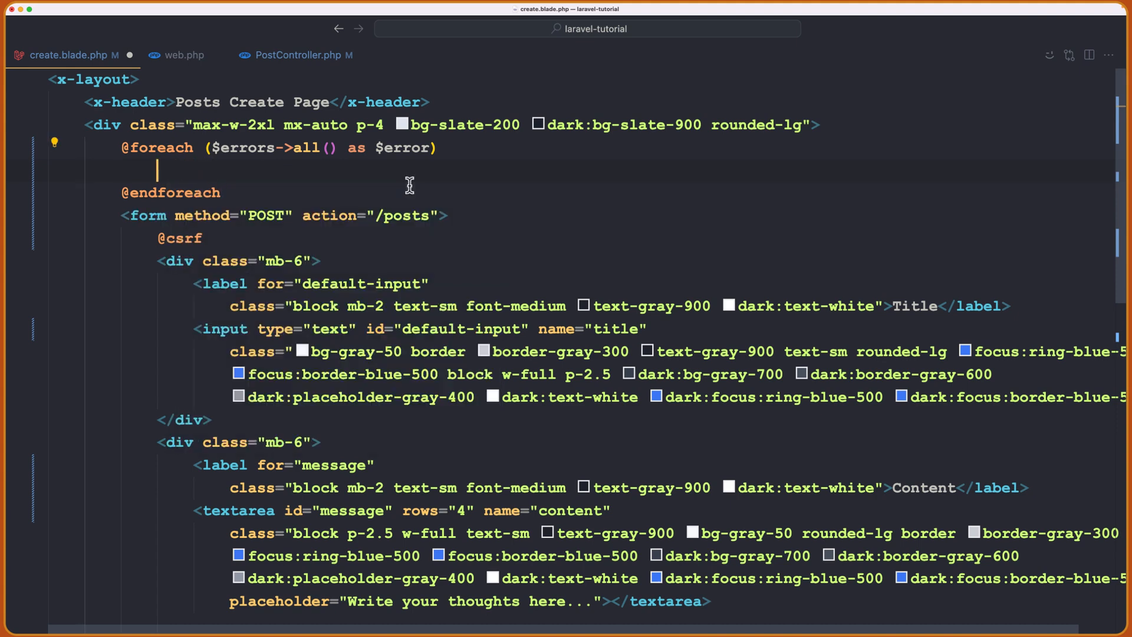
pyautogui.write('<s')
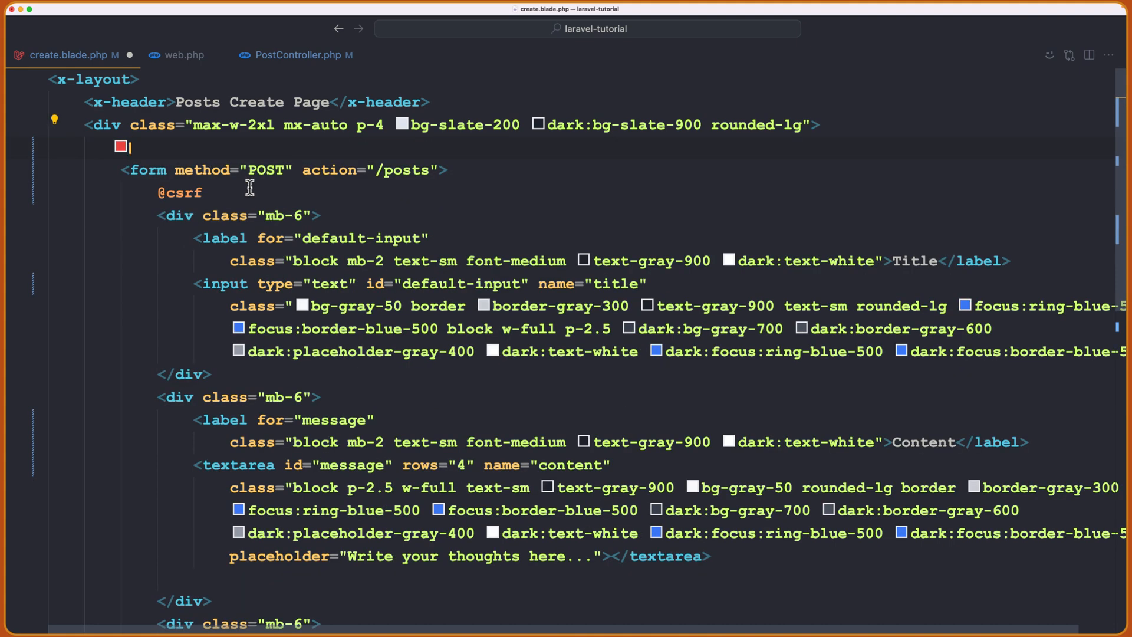
pyautogui.write('@')
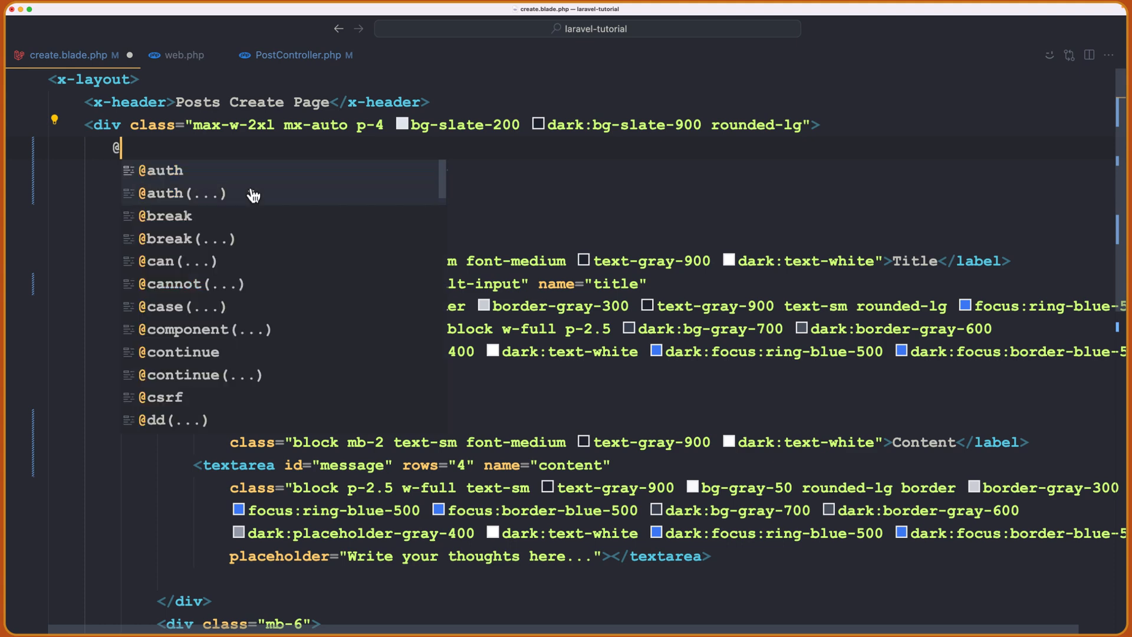
pyautogui.write('if (')
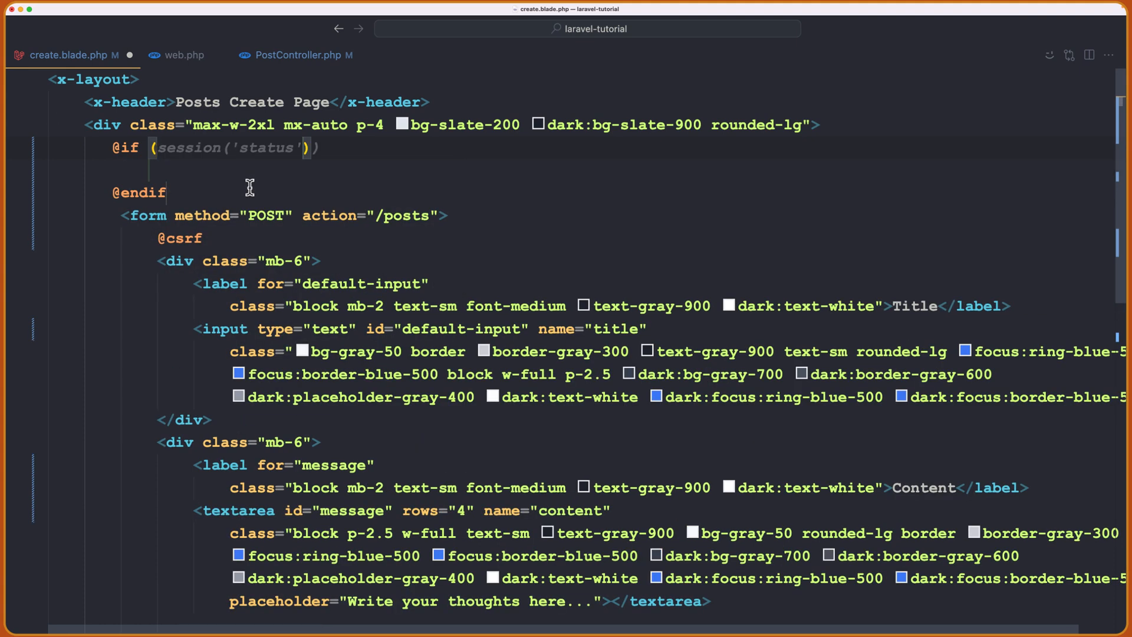
pyautogui.write('$e')
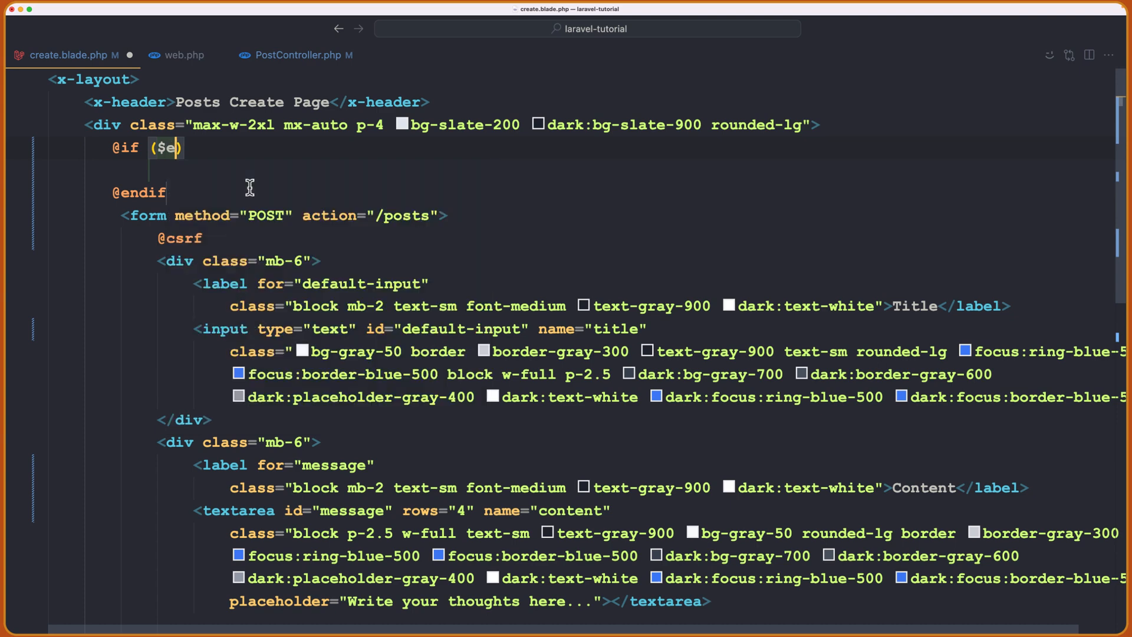
pyautogui.write('rrors->any())')
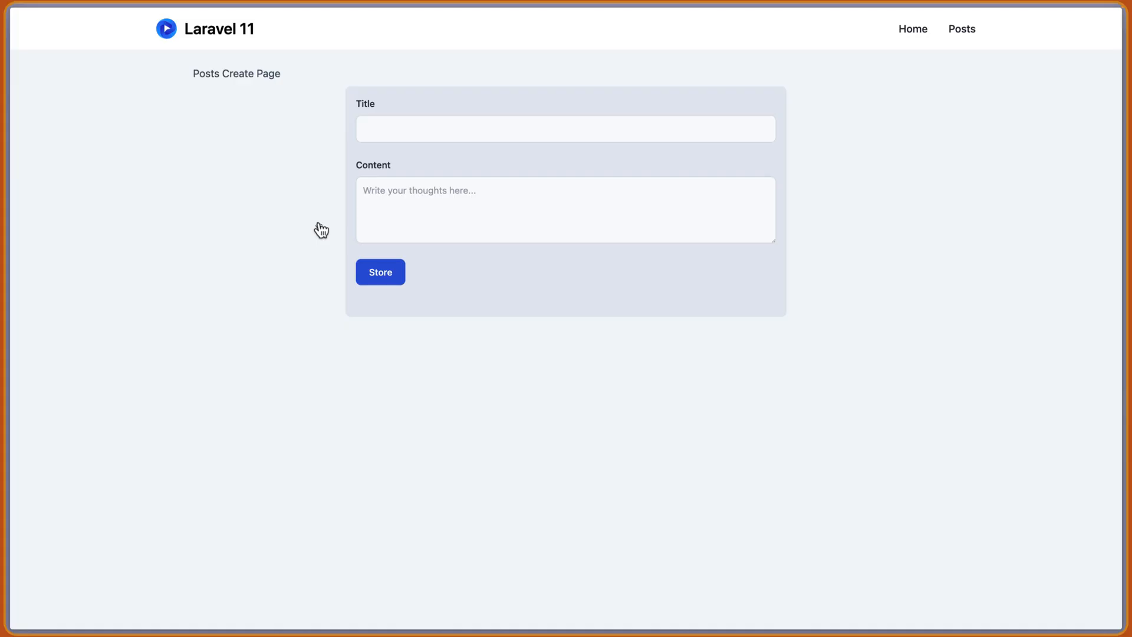
pyautogui.moveTo(275, 147)
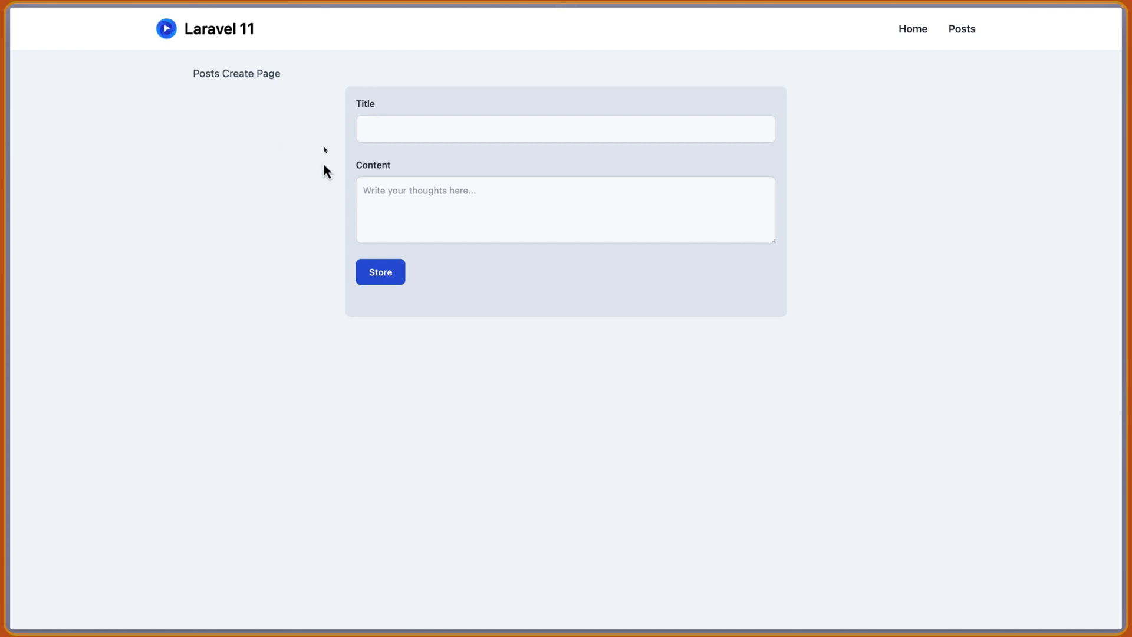
# - Submit empty to see both required errors, then submit with title 'title' leaving only the content error
pyautogui.click(380, 271)
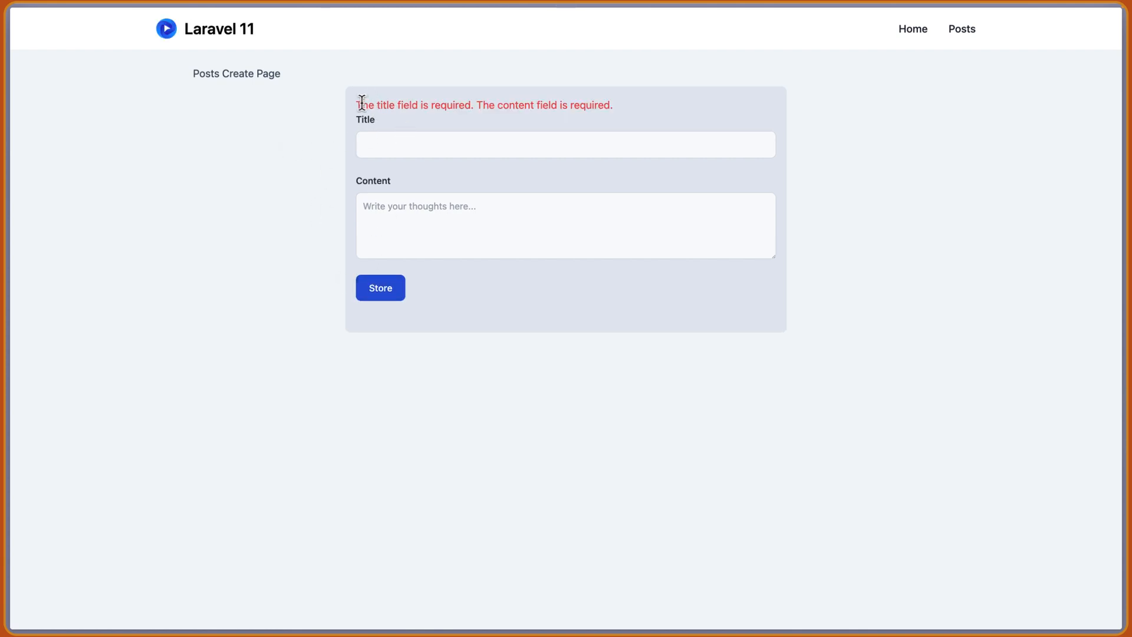
pyautogui.moveTo(357, 105); pyautogui.dragTo(475, 105)
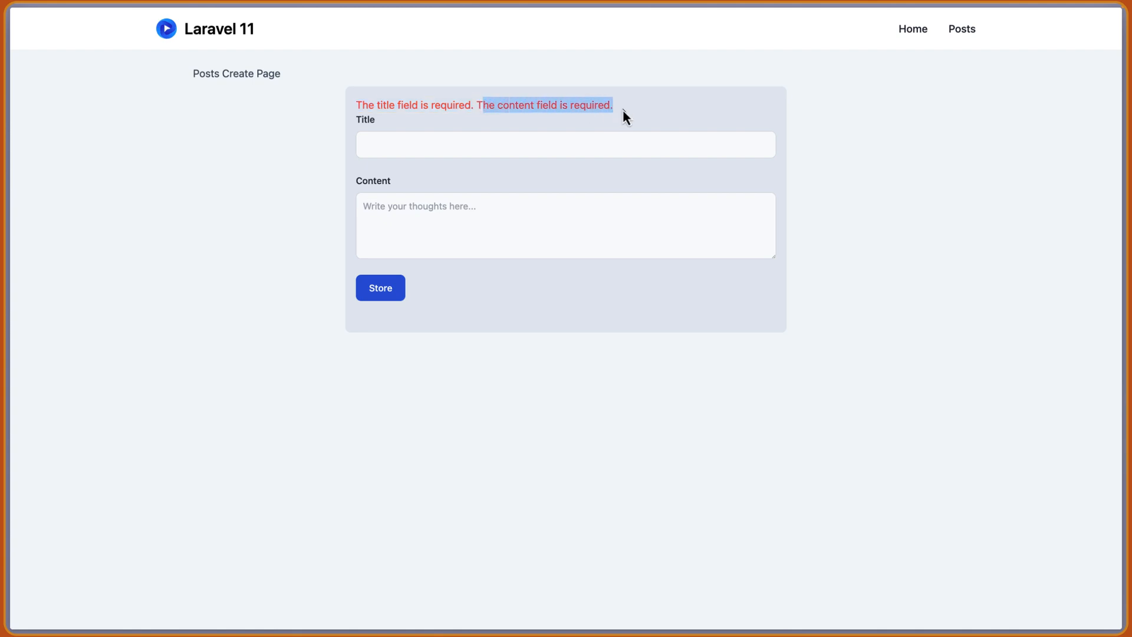
pyautogui.click(564, 144)
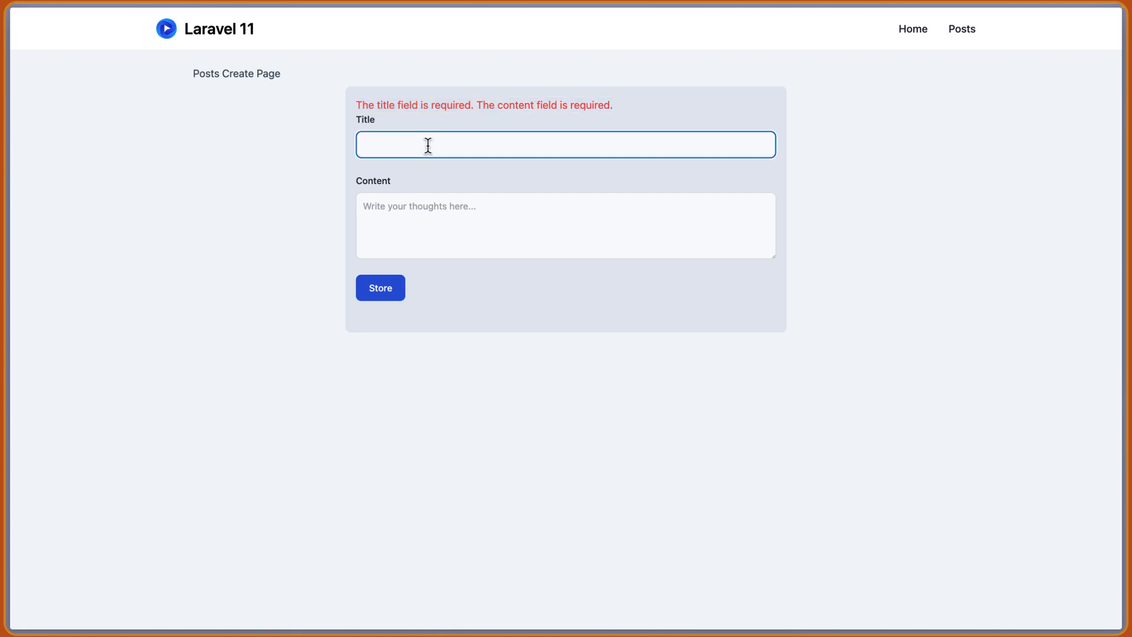
pyautogui.write('title')
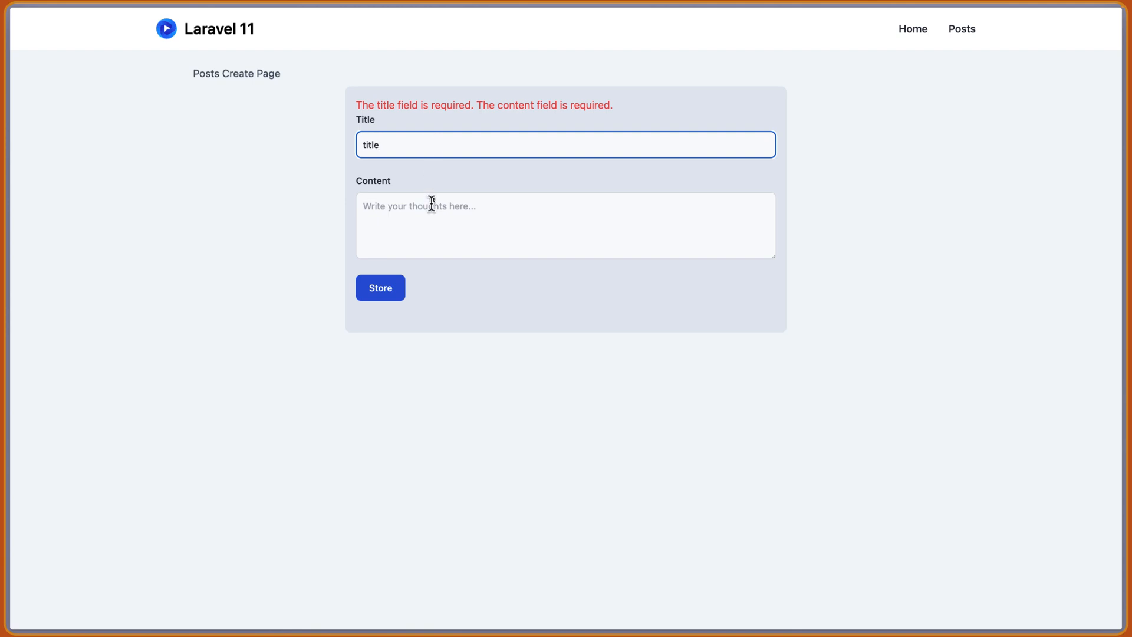
pyautogui.click(380, 288)
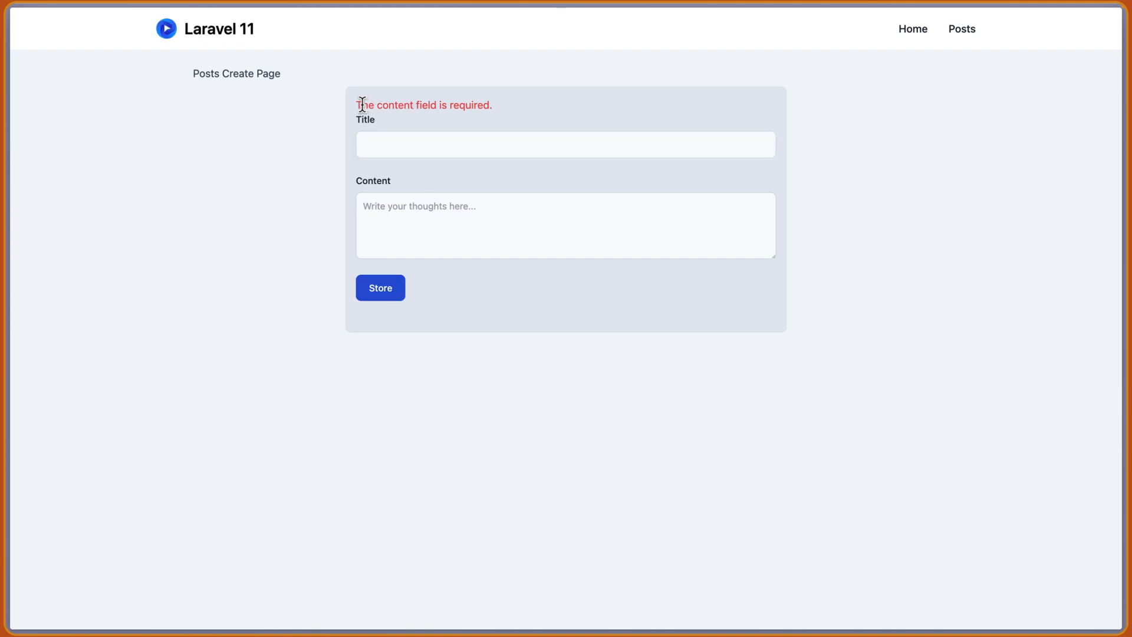
pyautogui.moveTo(352, 188)
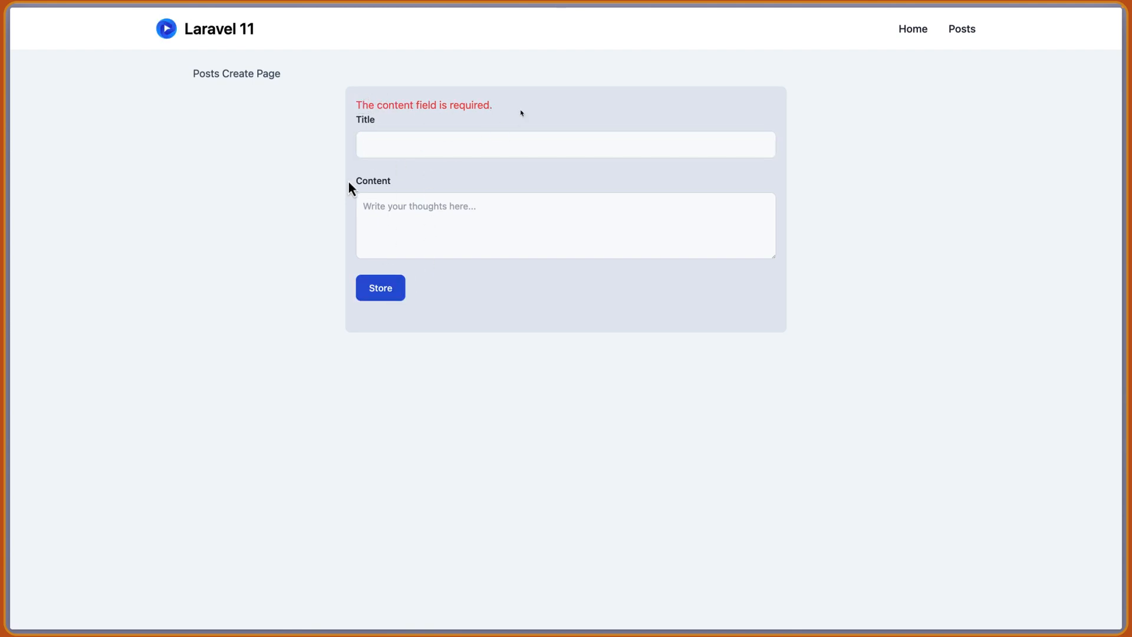
pyautogui.moveTo(433, 132)
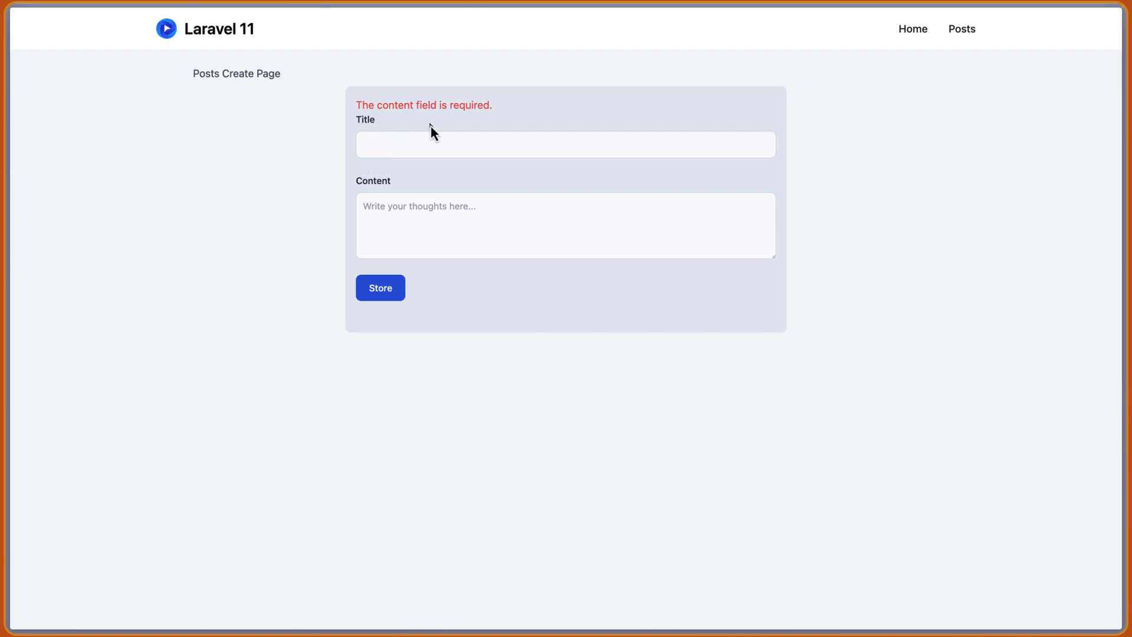
pyautogui.moveTo(376, 169)
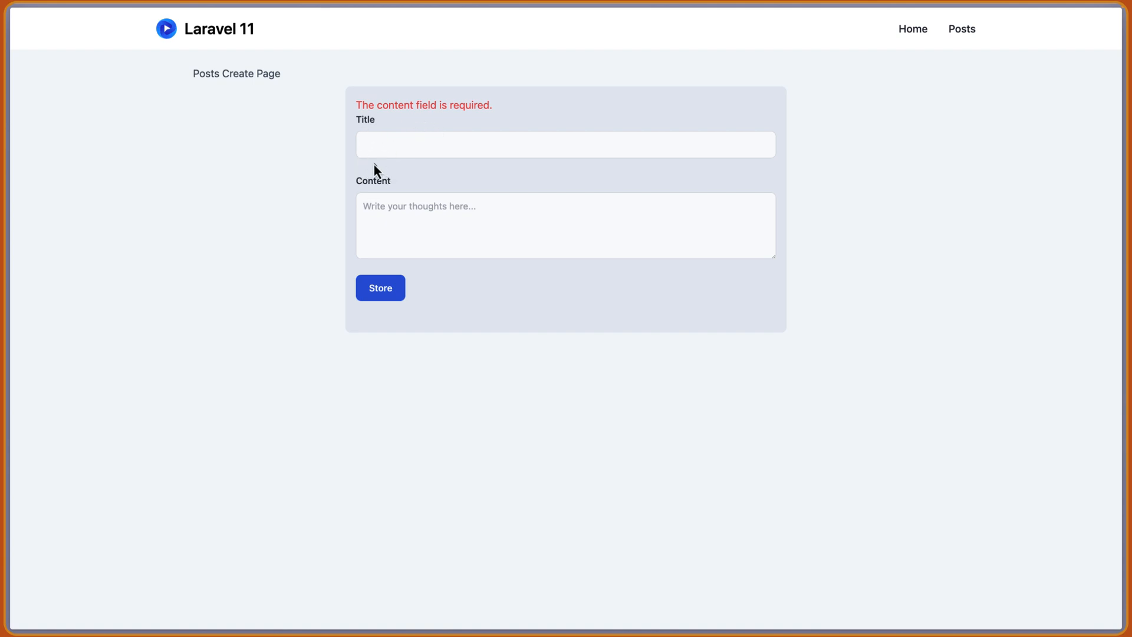
pyautogui.moveTo(394, 174)
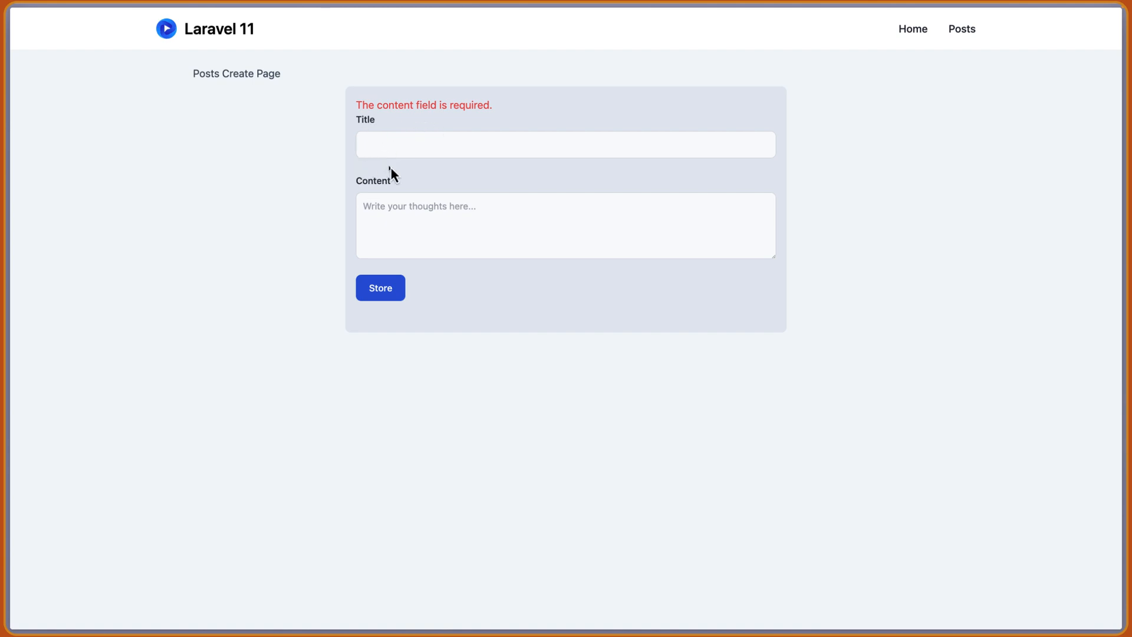
pyautogui.moveTo(355, 275)
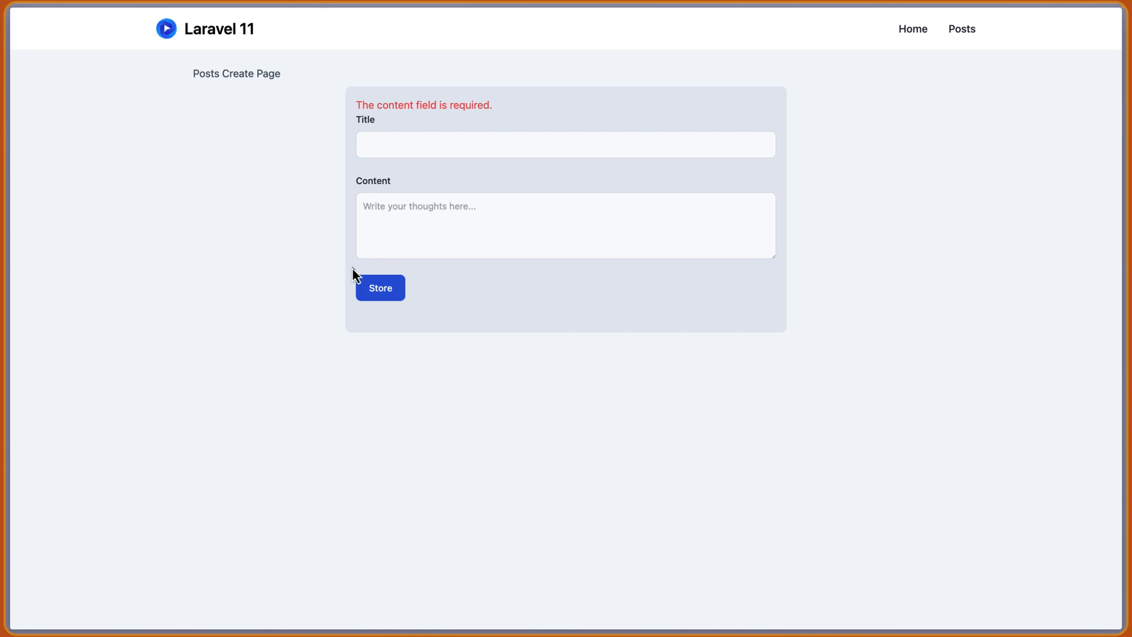
pyautogui.moveTo(387, 273)
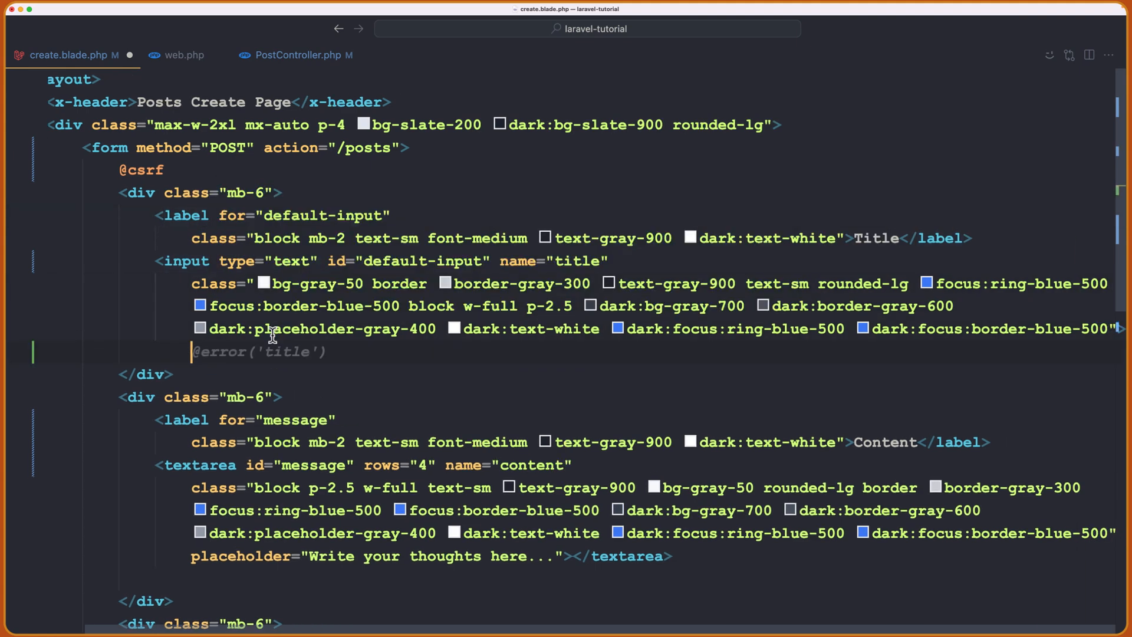
pyautogui.write('@error(')
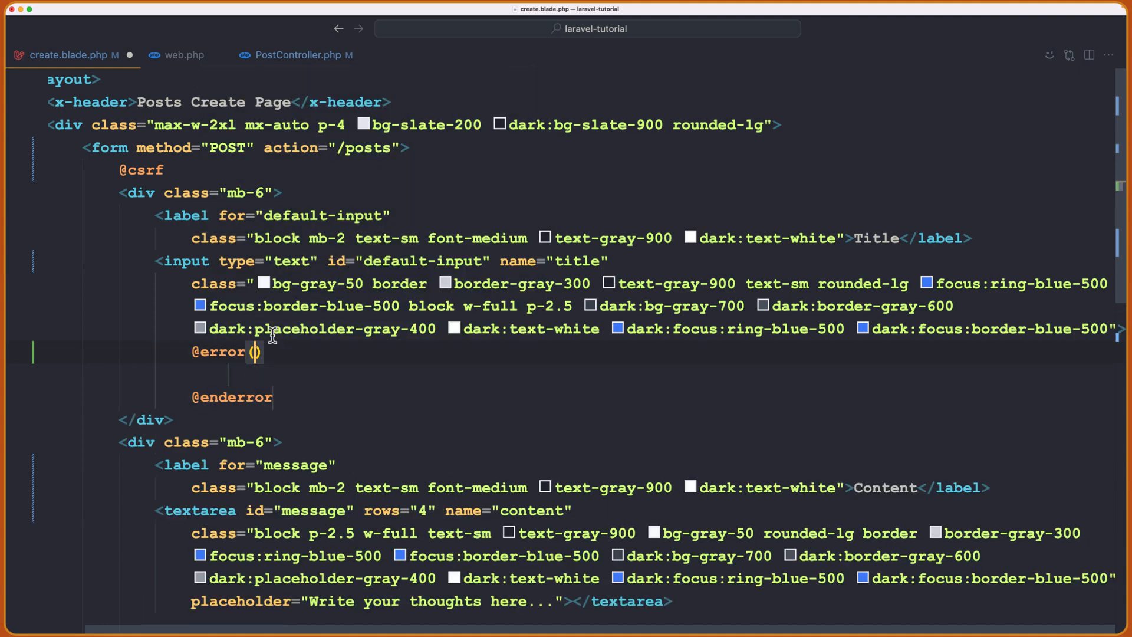
pyautogui.write("'title'")
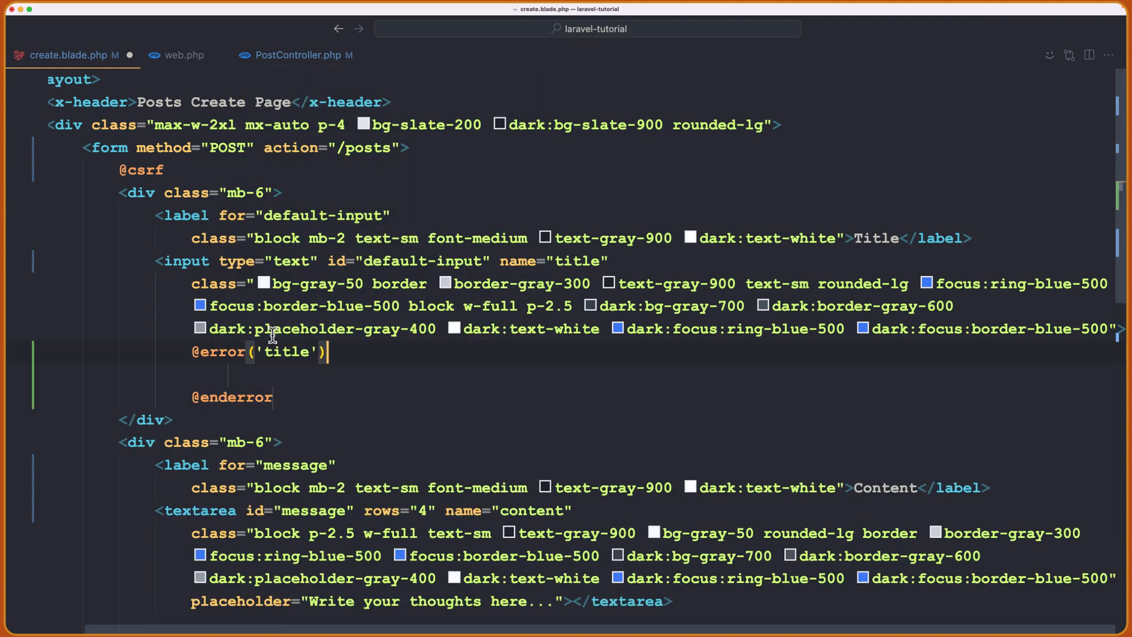
pyautogui.doubleClick(285, 352)
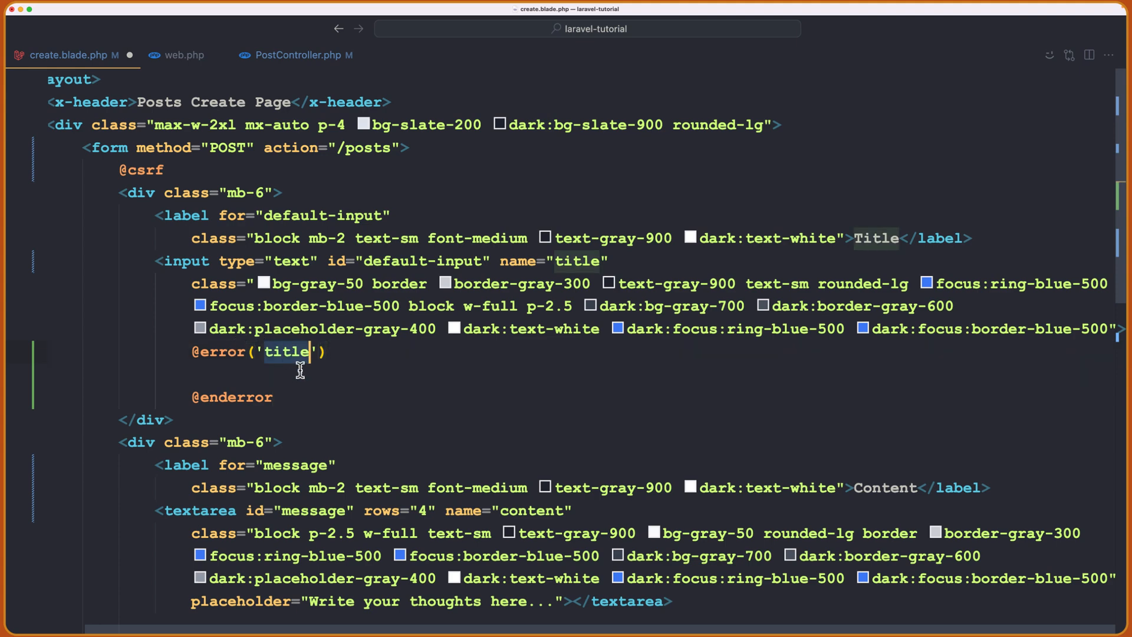
pyautogui.moveTo(578, 262)
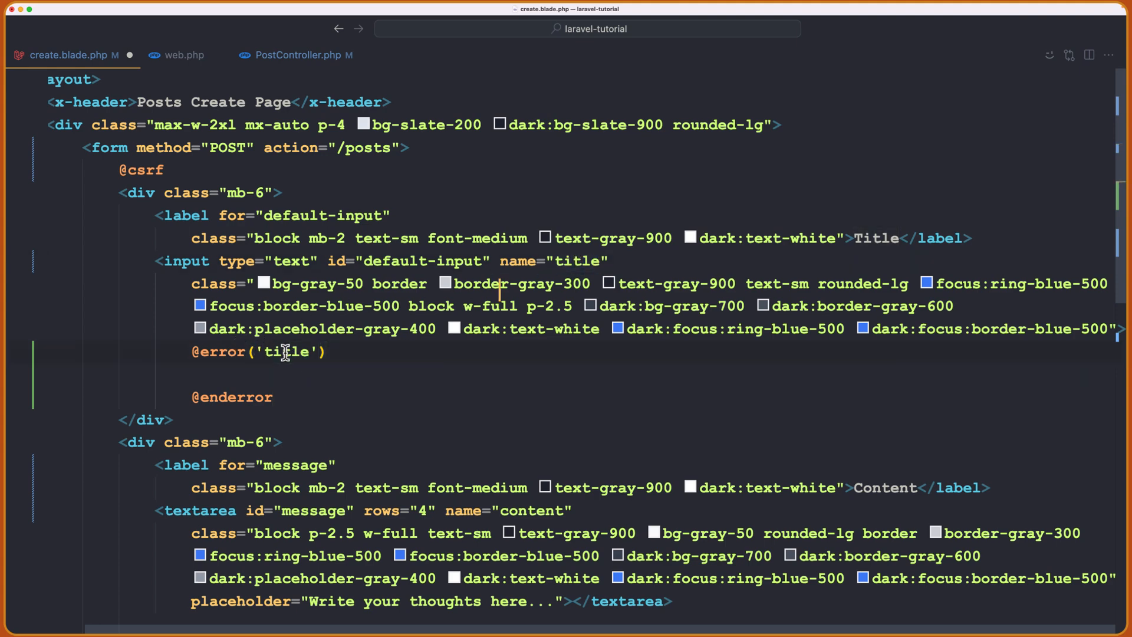
pyautogui.click(296, 56)
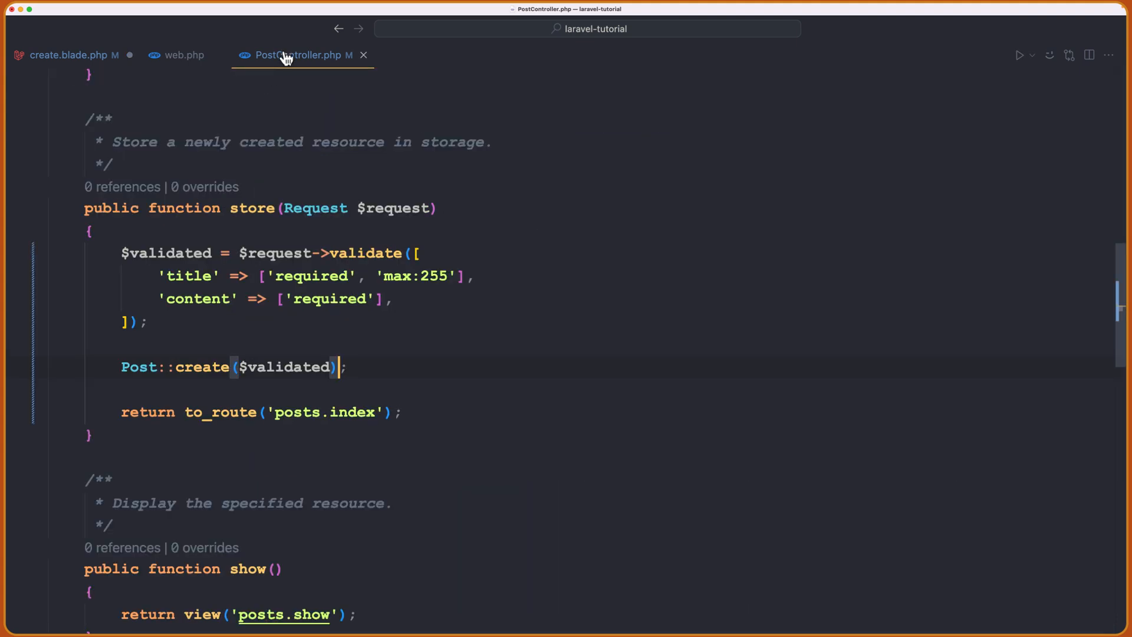
pyautogui.doubleClick(189, 276)
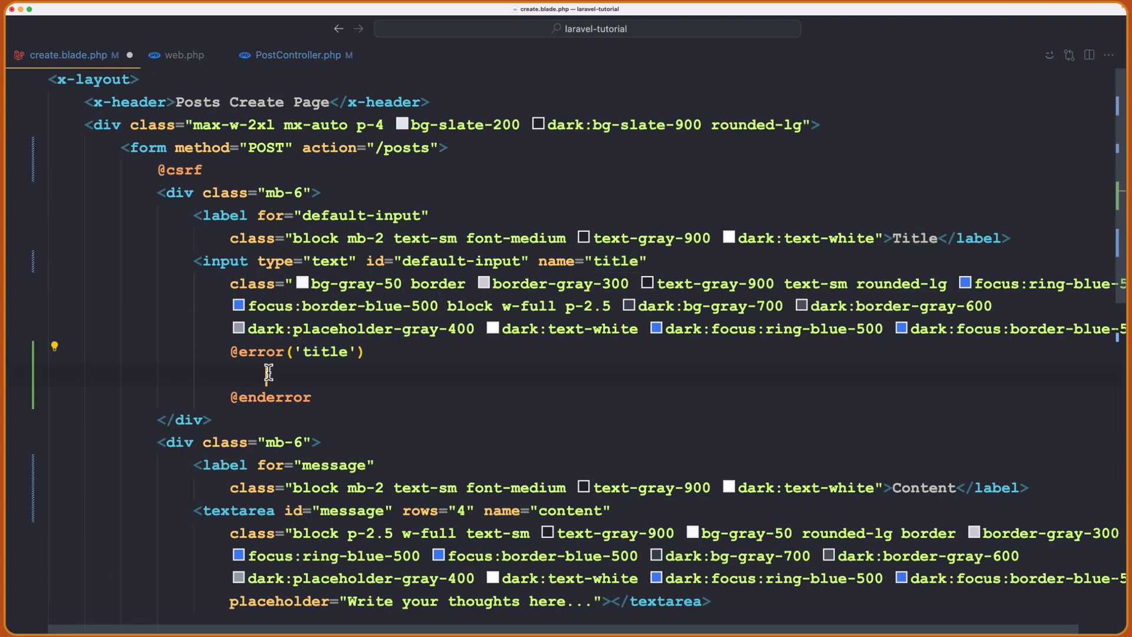
# - Output <span class="text-red-500">{{ $message }}</span> inside it and test with an empty submission
pyautogui.write('<')
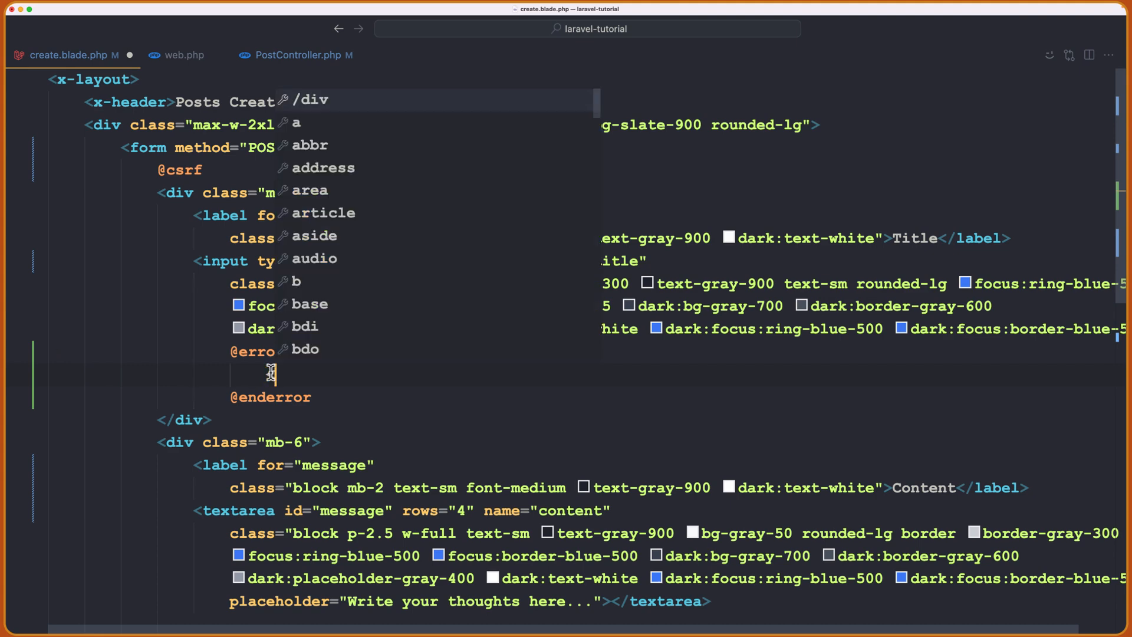
pyautogui.write('<span class="text-red-500">{{ $message }}</span>')
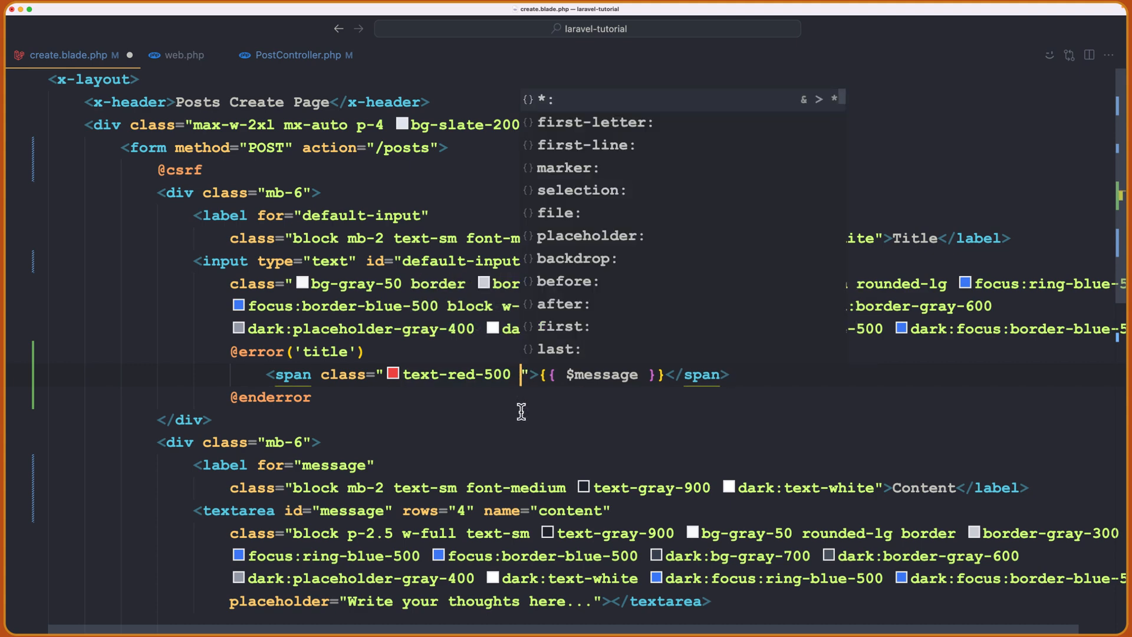
pyautogui.write('text')
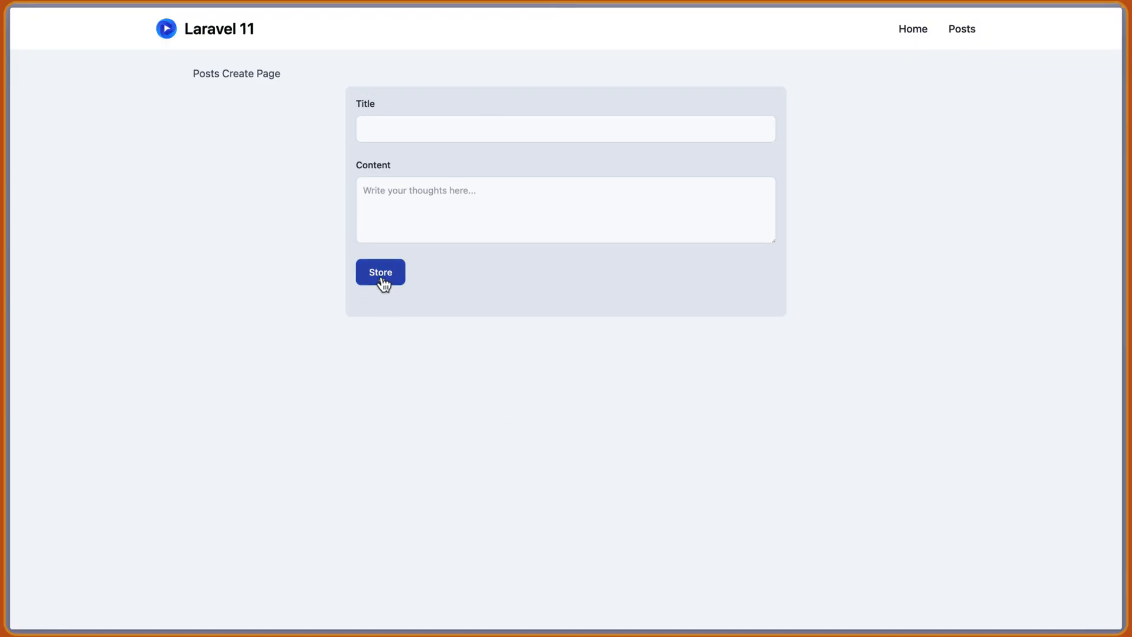
pyautogui.click(380, 272)
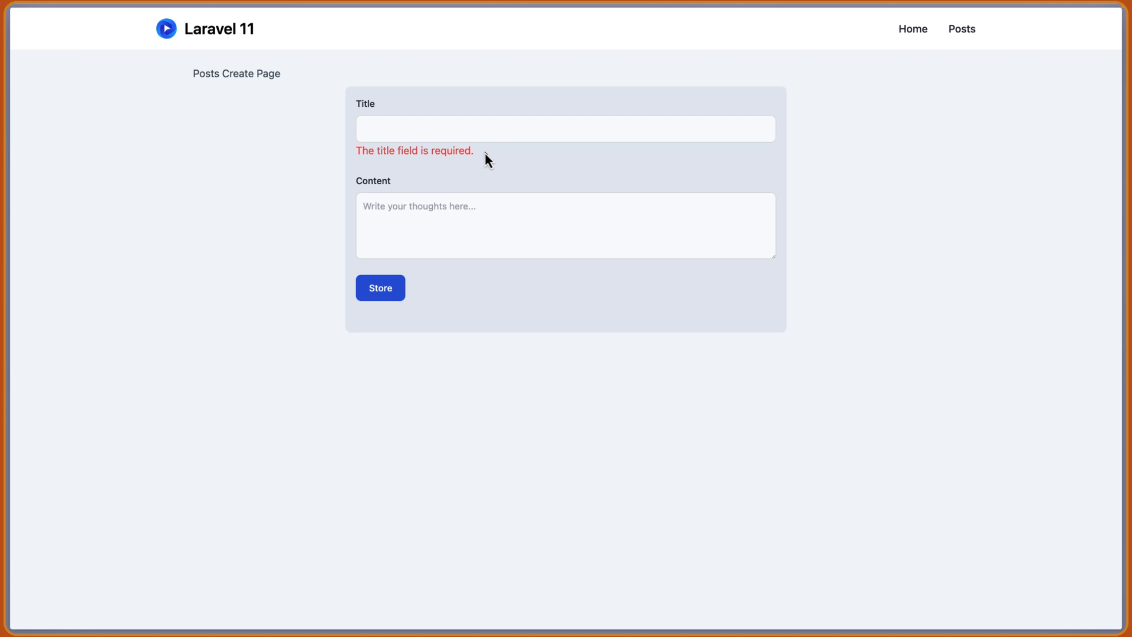
pyautogui.moveTo(377, 174)
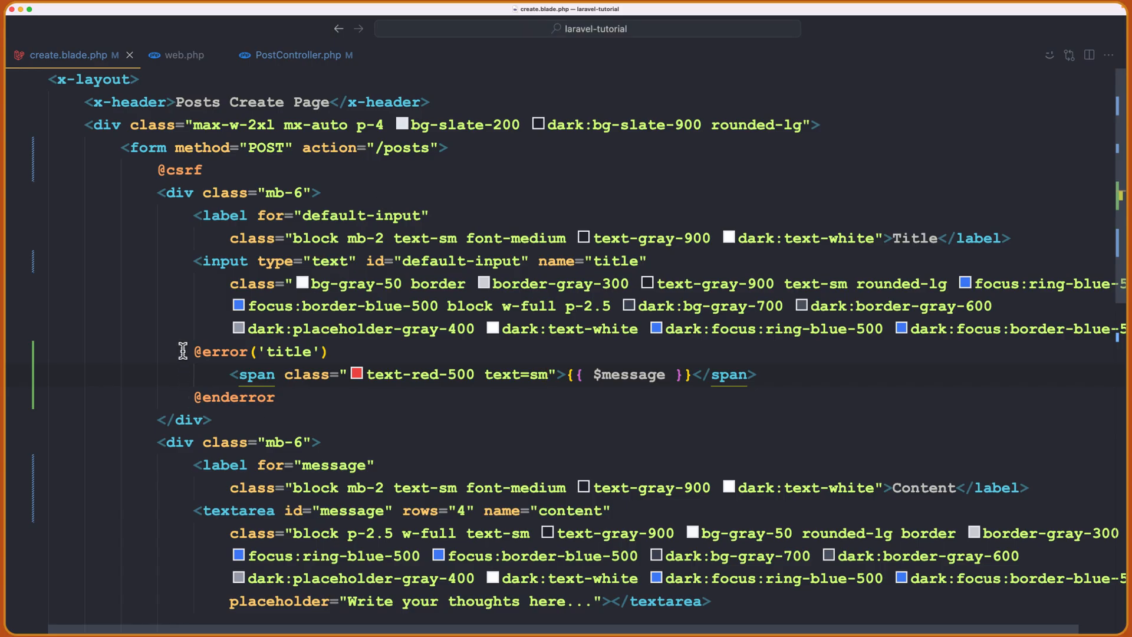
pyautogui.moveTo(194, 351); pyautogui.dragTo(275, 398)
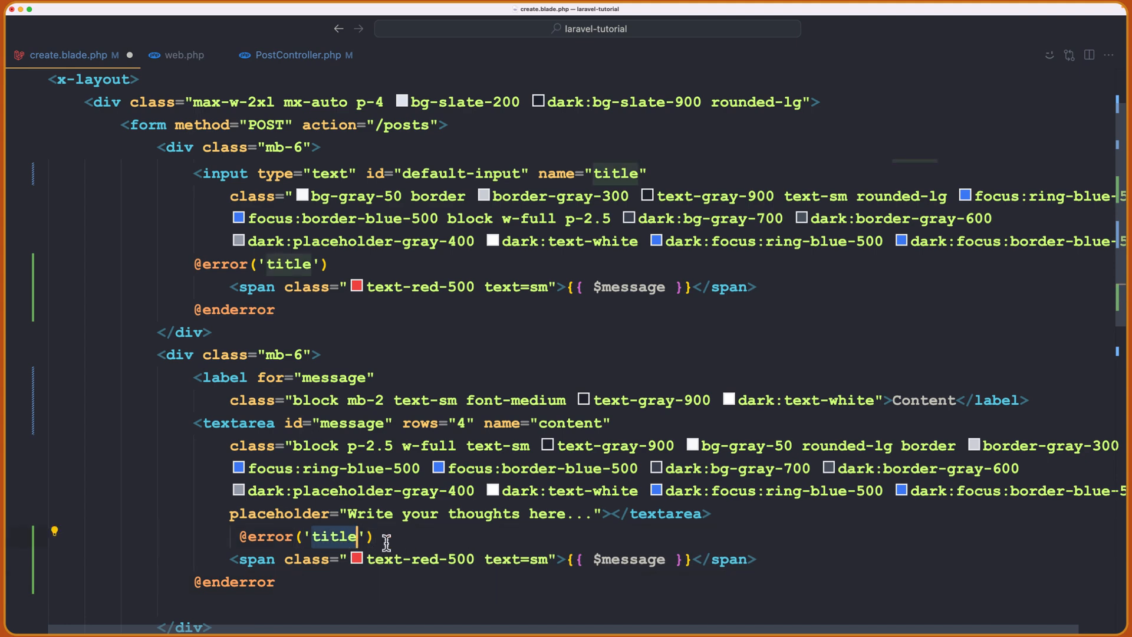
pyautogui.write('content')
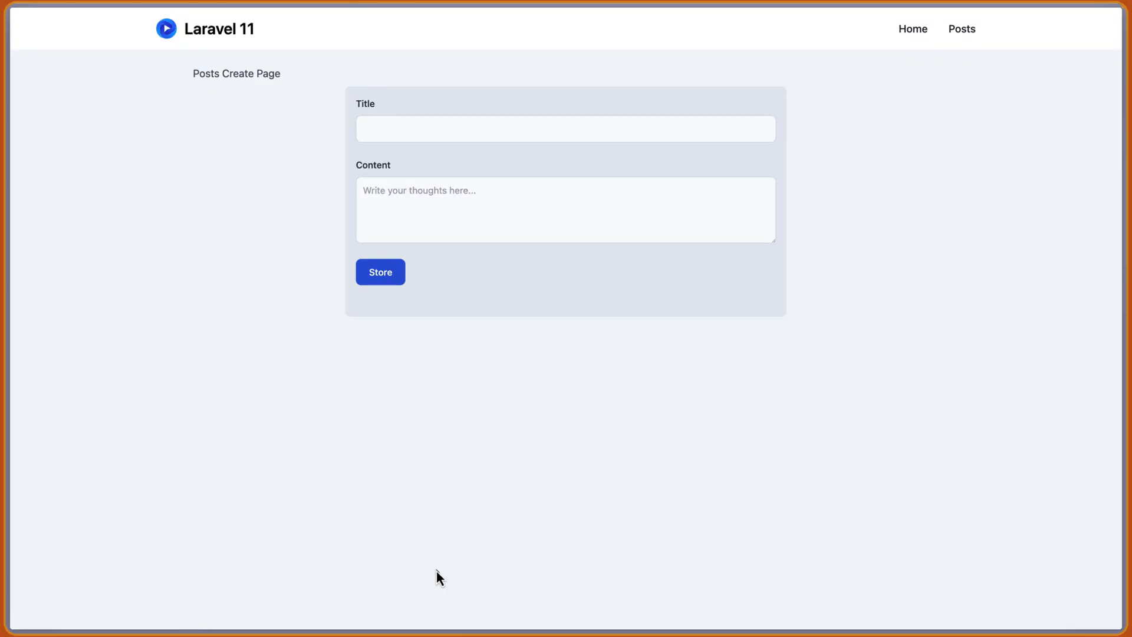
# - Reload the Posts Create page so it shows no validation messages
pyautogui.click(380, 271)
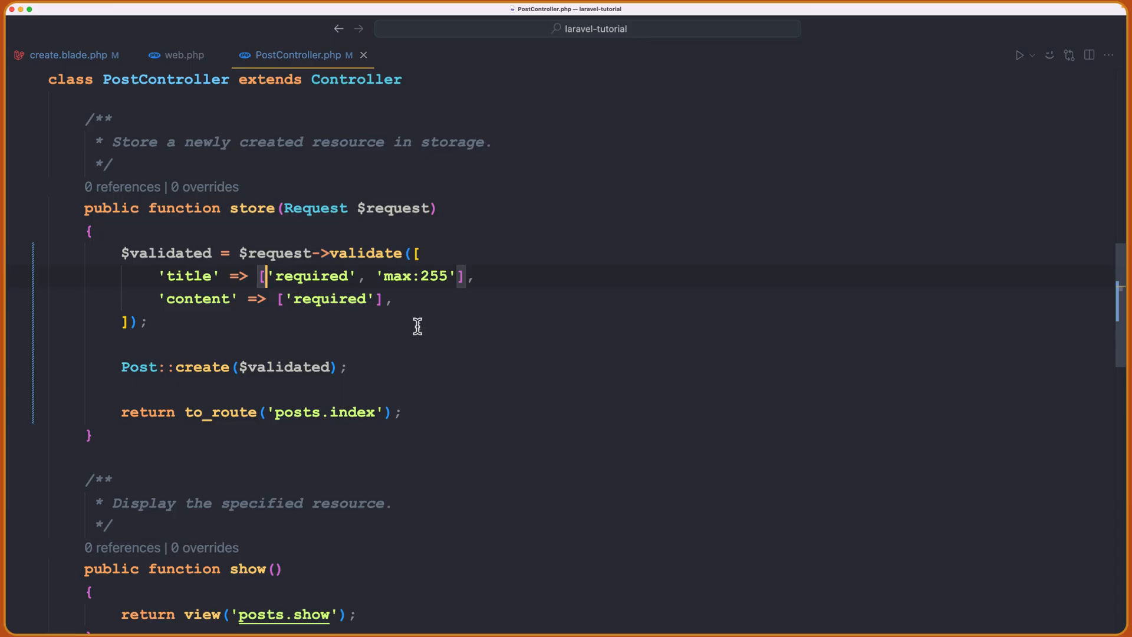
pyautogui.moveTo(291, 289)
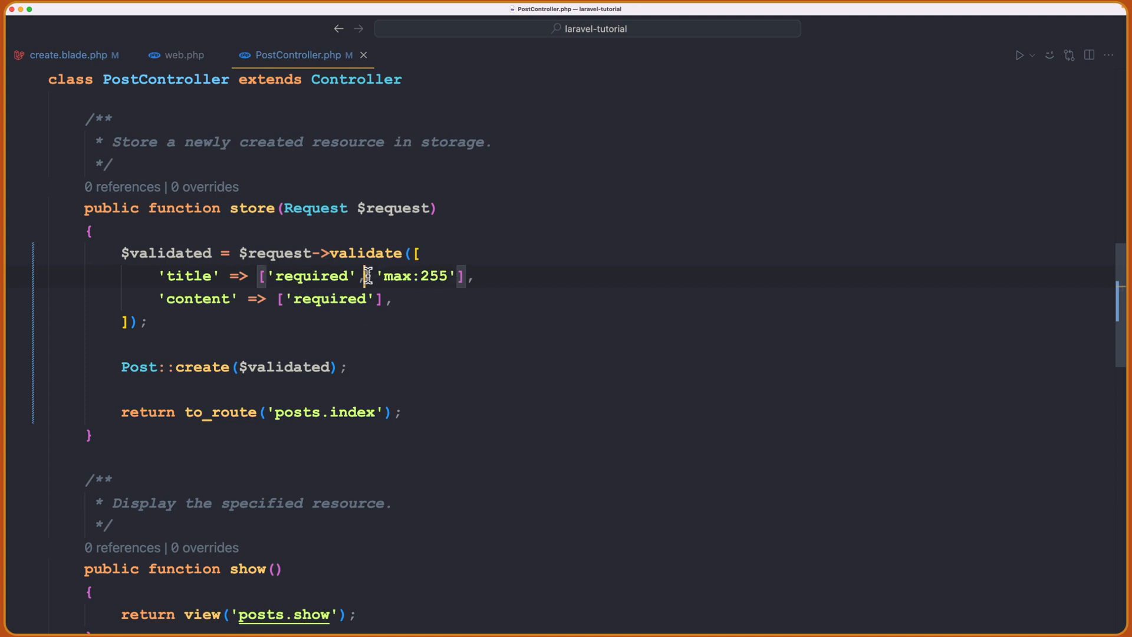
# - Add 'min:5' to the title rules and start a 'min:' rule for content in store()
pyautogui.write(", '")
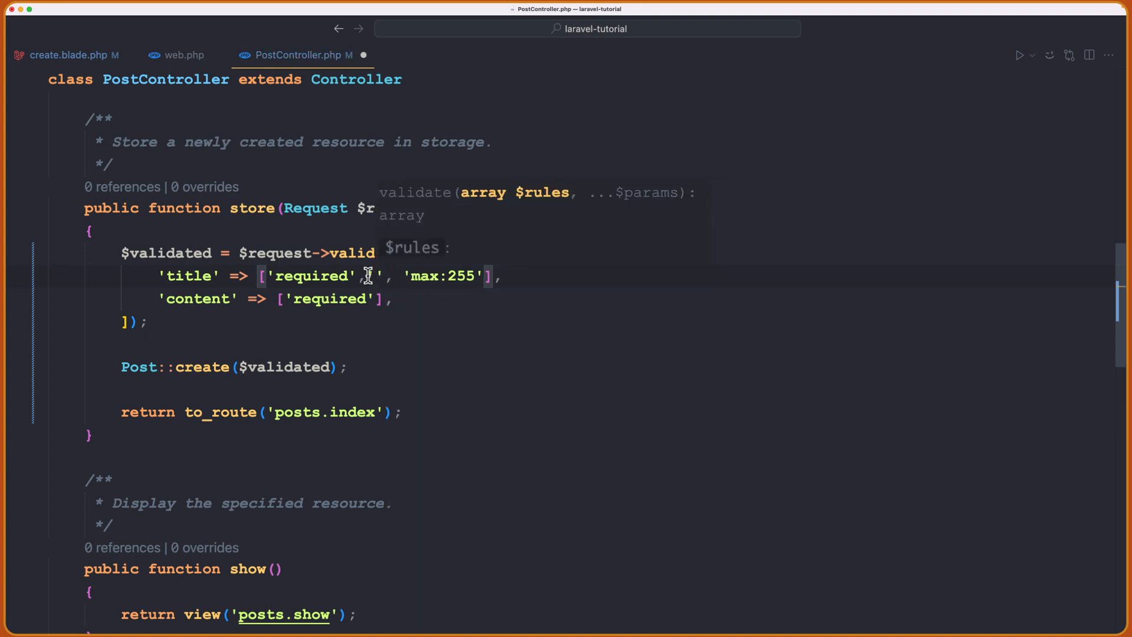
pyautogui.write("min:'")
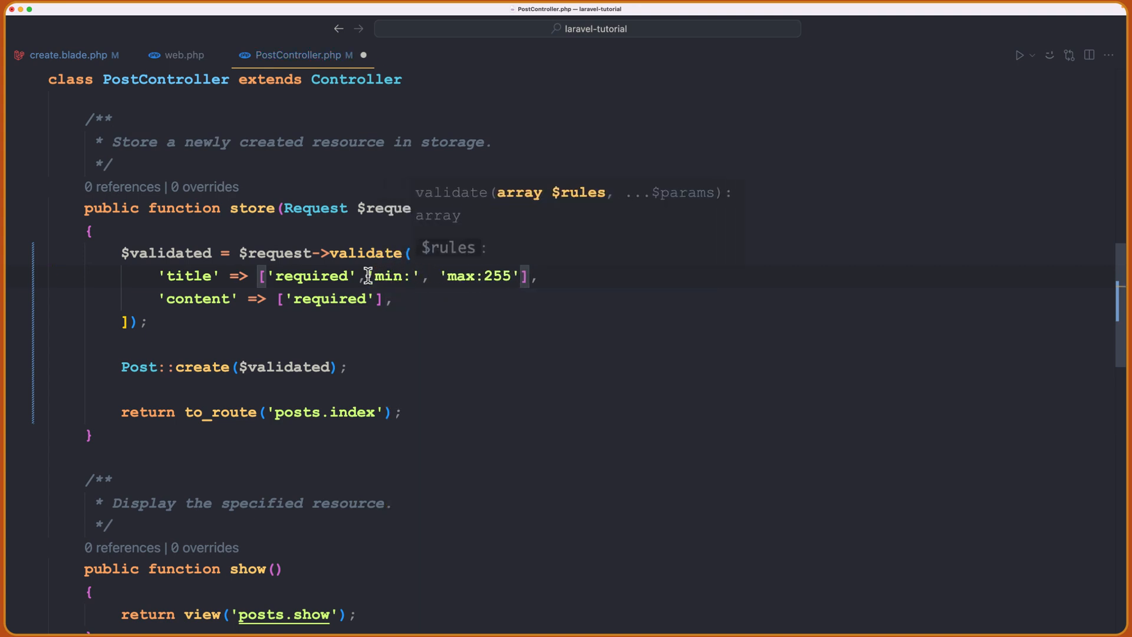
pyautogui.write('5')
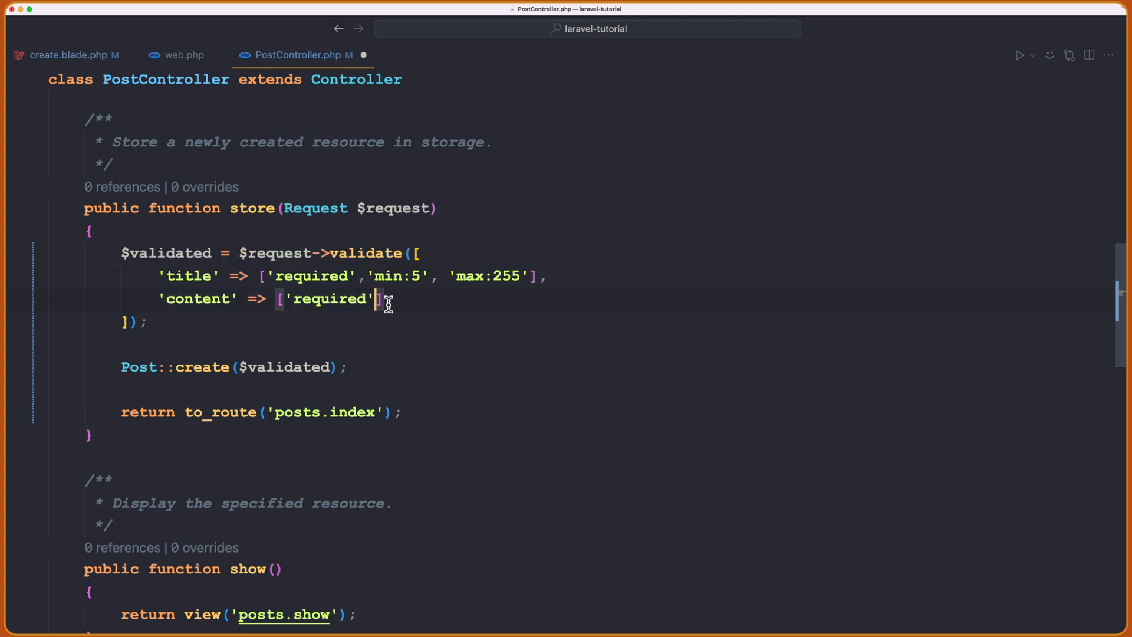
pyautogui.write(",''")
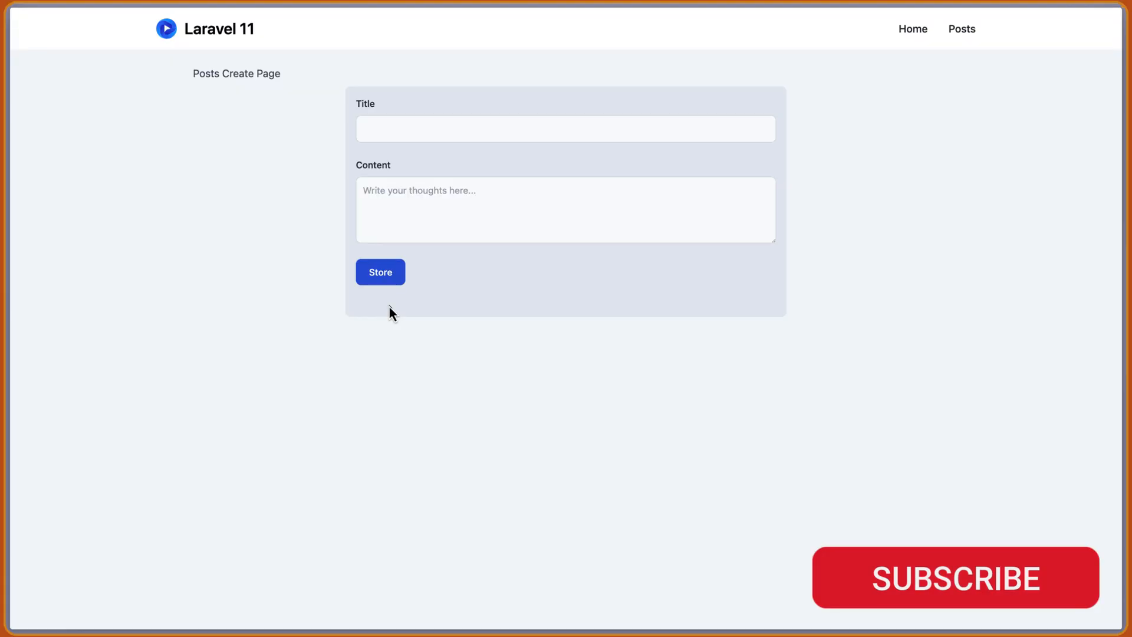
# - Submit a short title 'fgfgfg' so the form reports the 5- and 10-character minimums
pyautogui.click(565, 129)
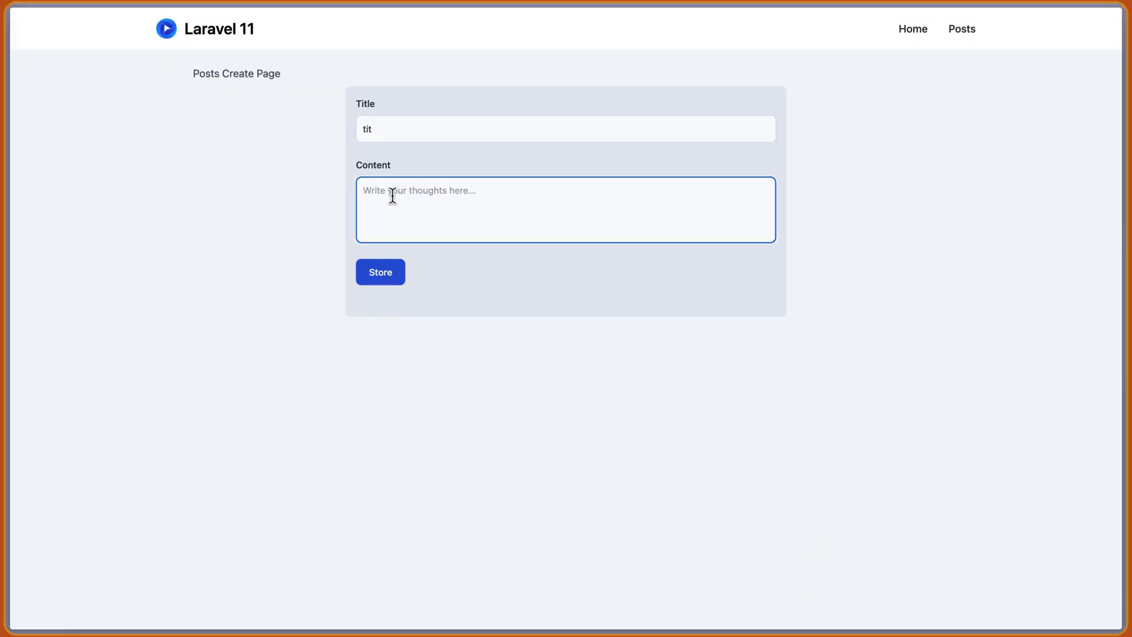
pyautogui.write('fgfgfg')
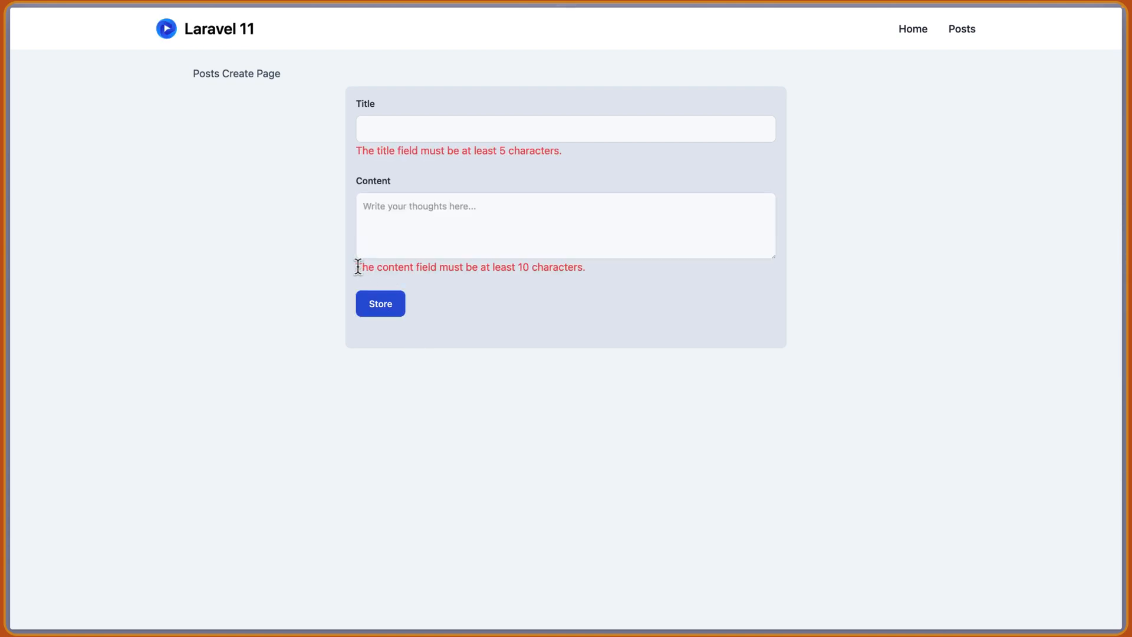
pyautogui.doubleClick(365, 150)
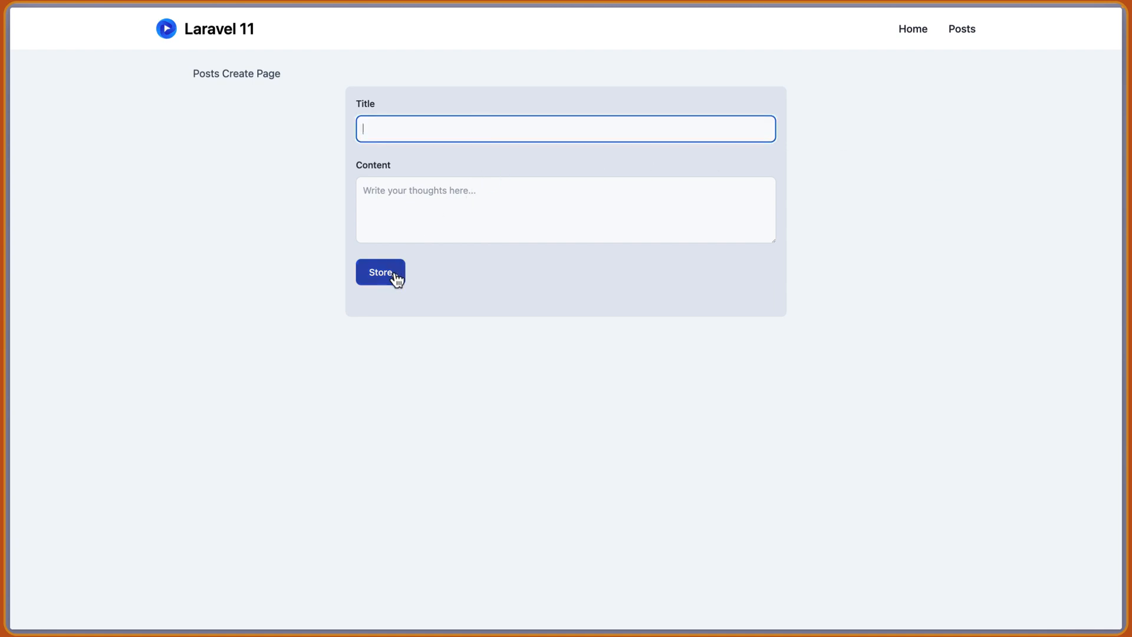
pyautogui.click(380, 273)
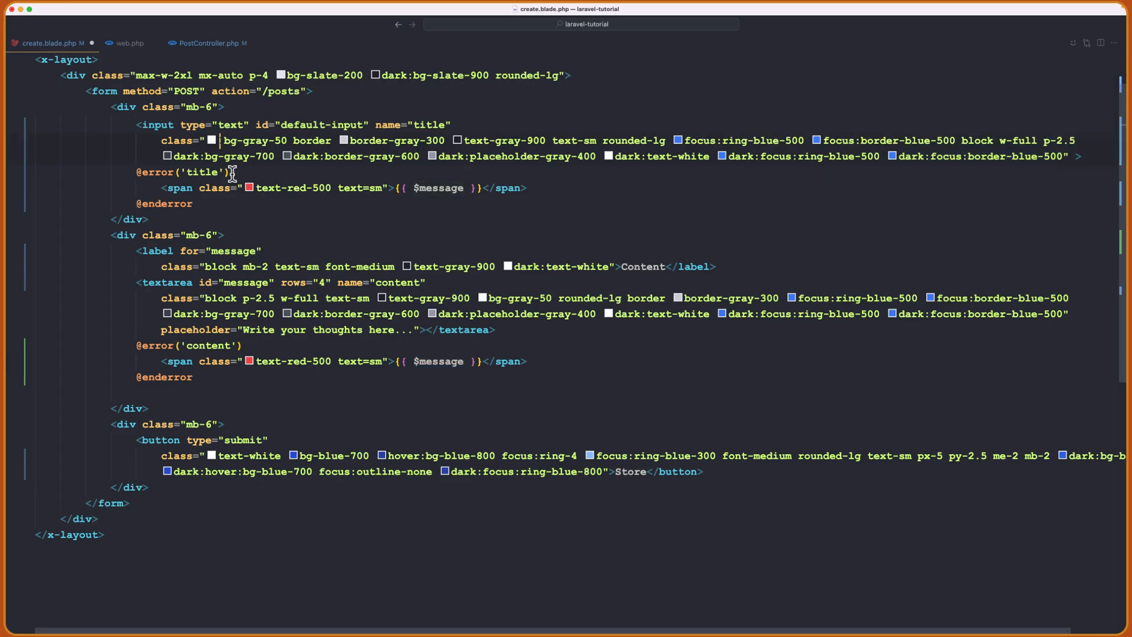
pyautogui.write('@error(')
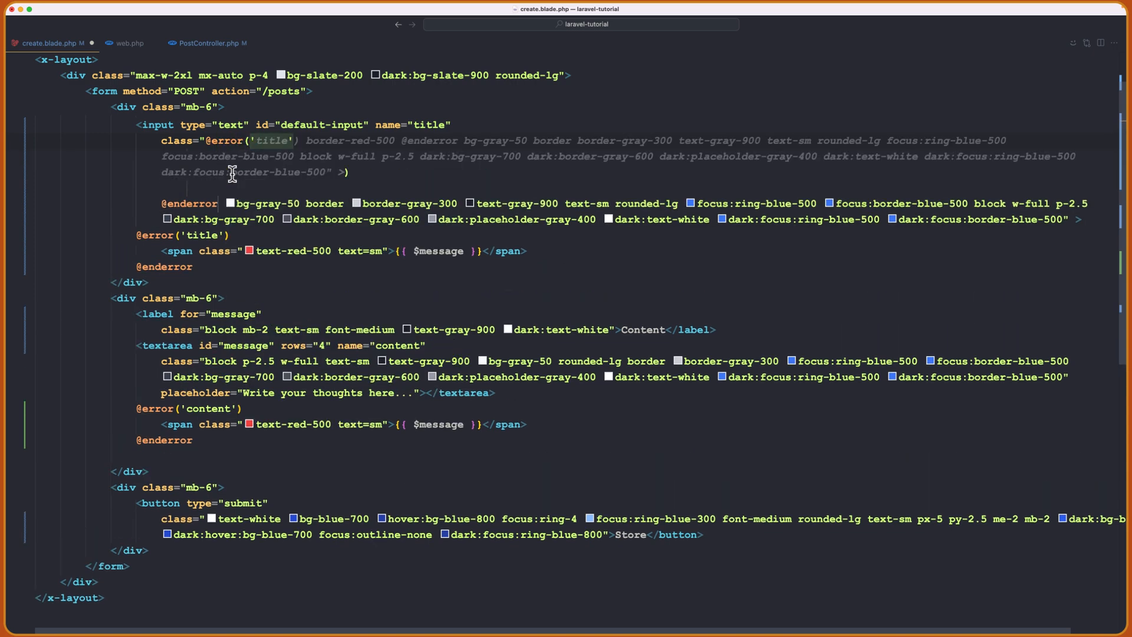
pyautogui.press('Delete')
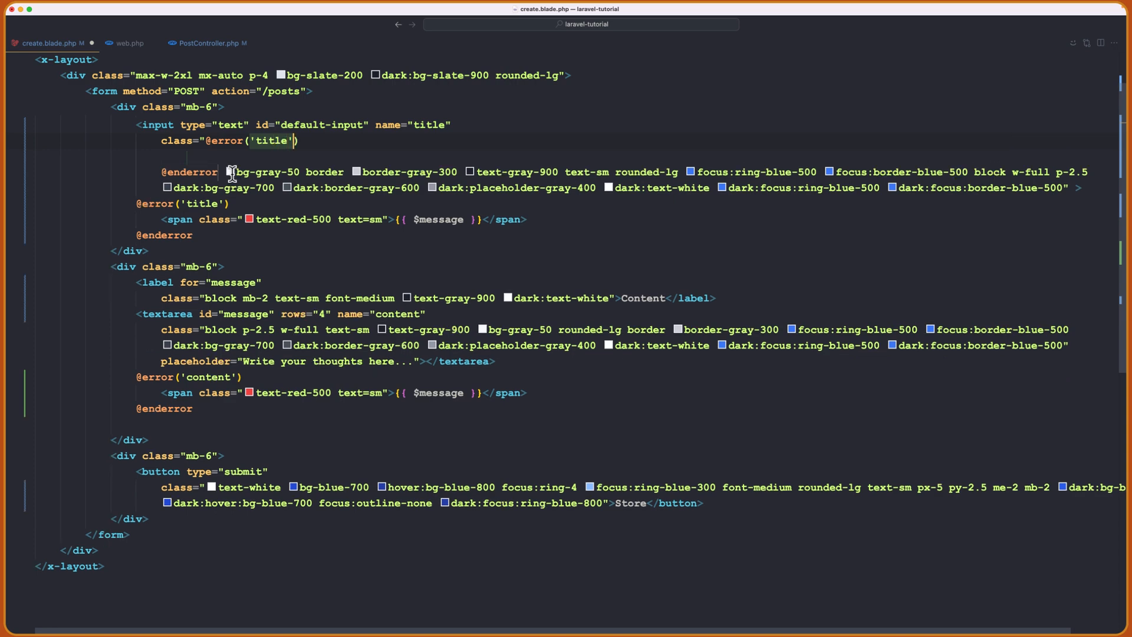
pyautogui.write('border-')
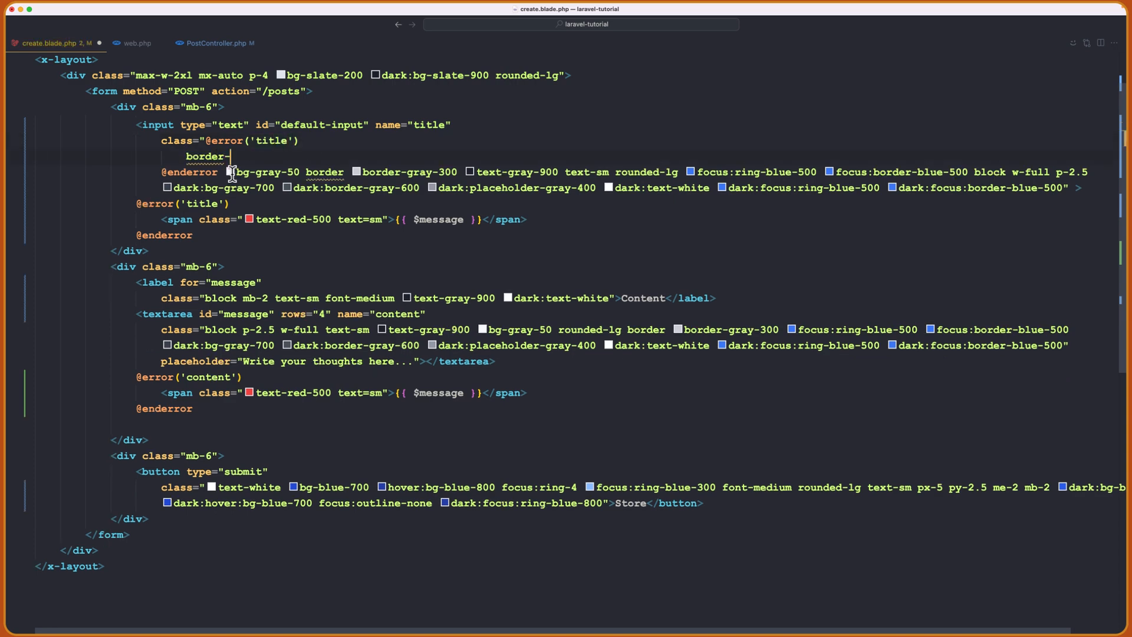
pyautogui.write('red-500')
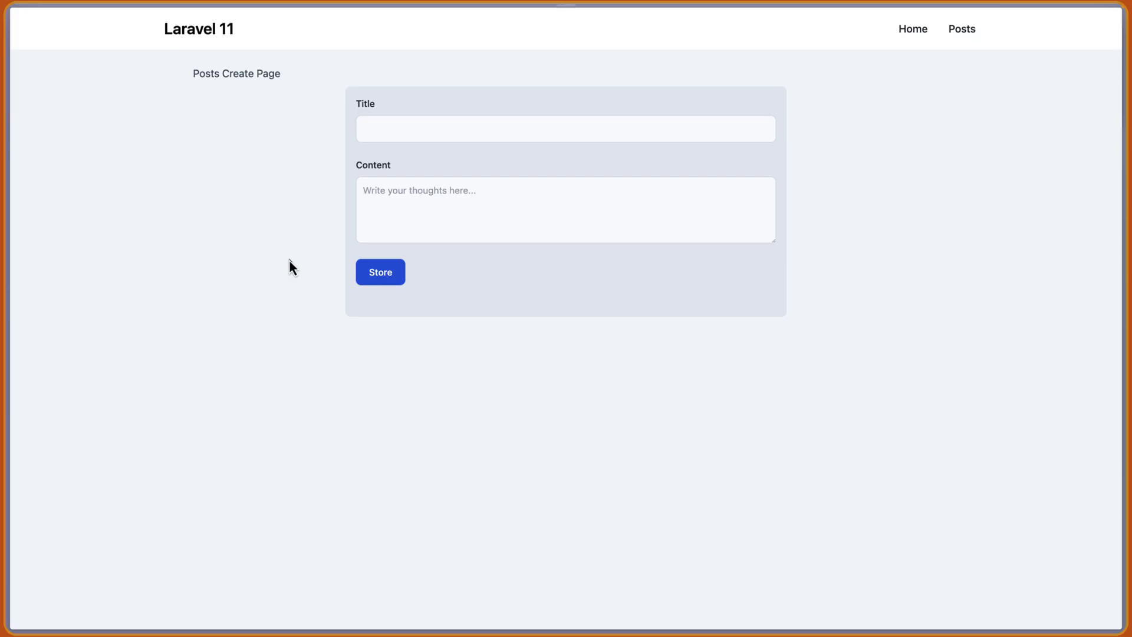
# - Submit the empty form so Title shows a red border with both required errors
pyautogui.click(380, 273)
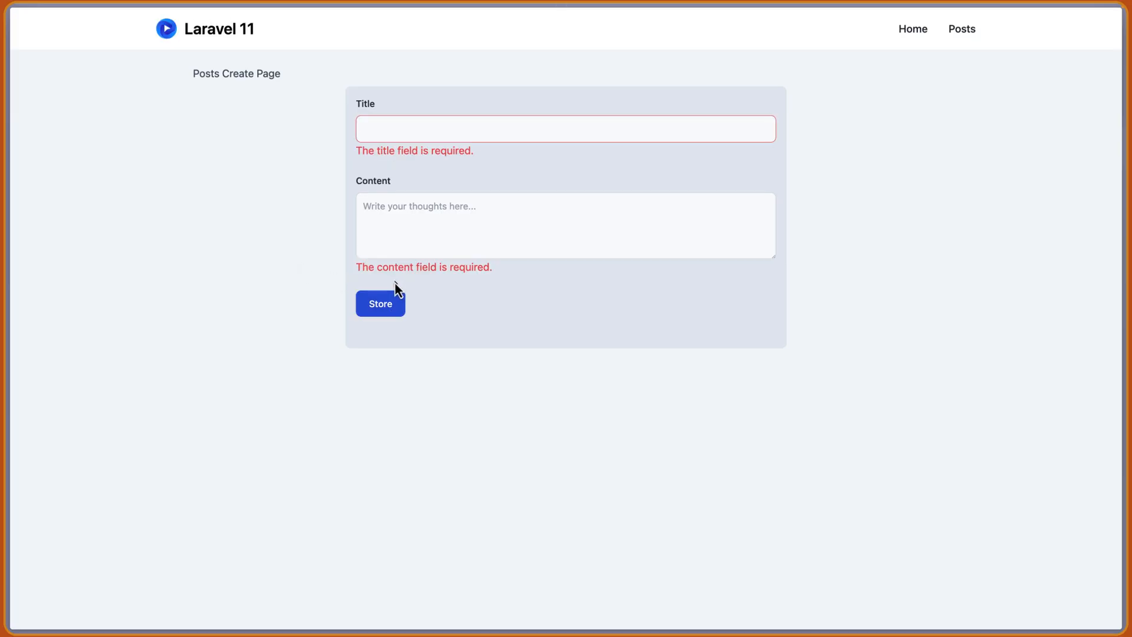
pyautogui.moveTo(538, 153)
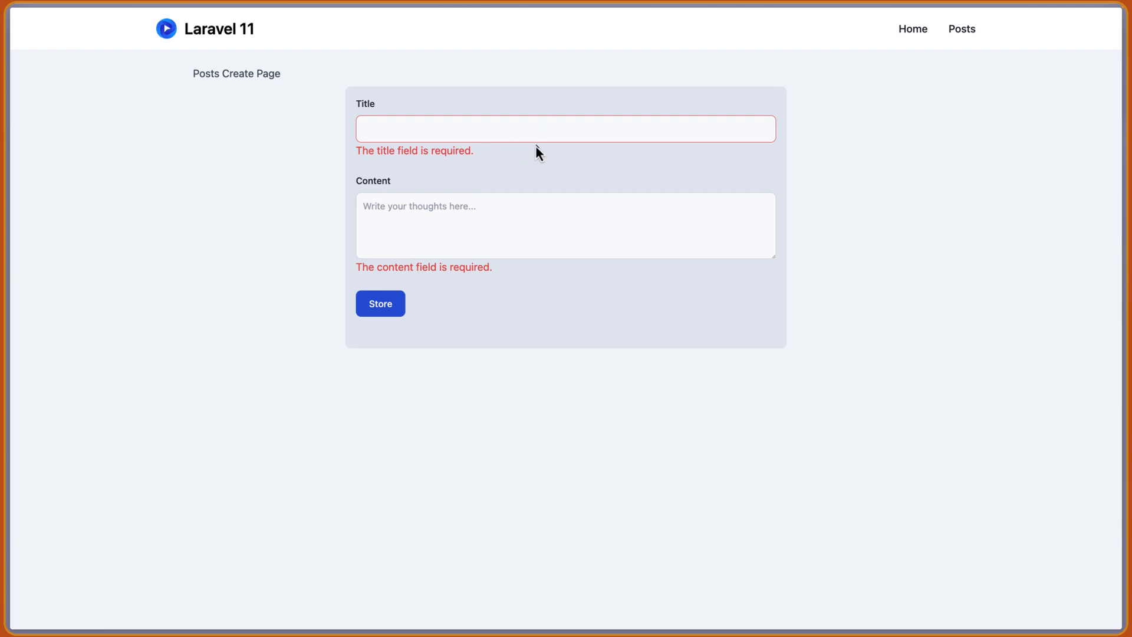
pyautogui.moveTo(498, 169)
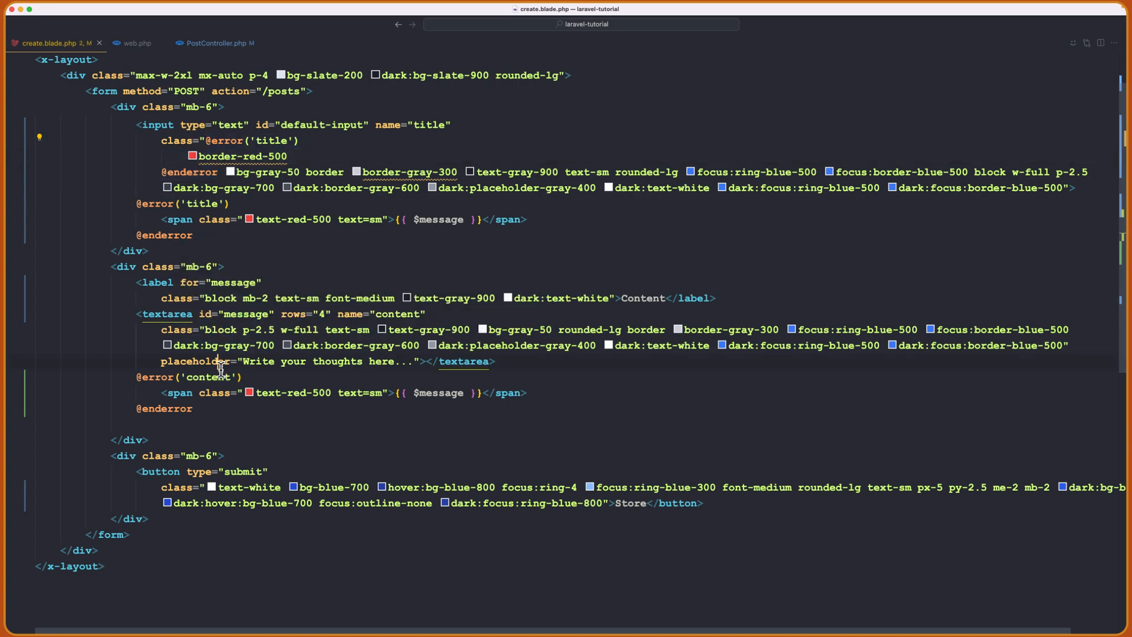
pyautogui.write("@error('title')")
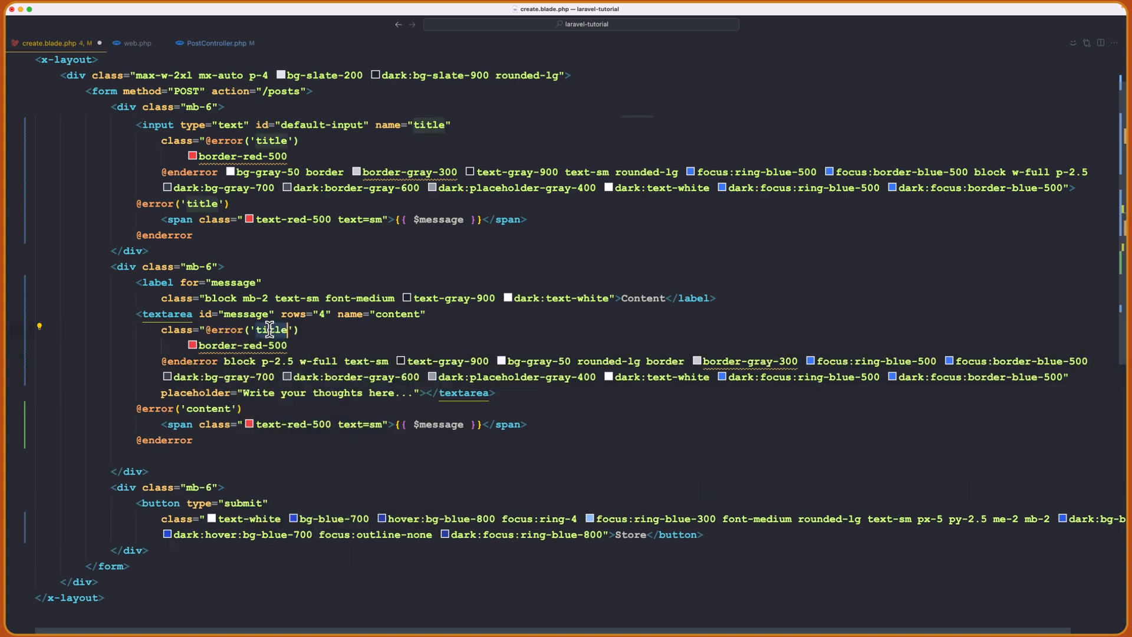
pyautogui.write('content')
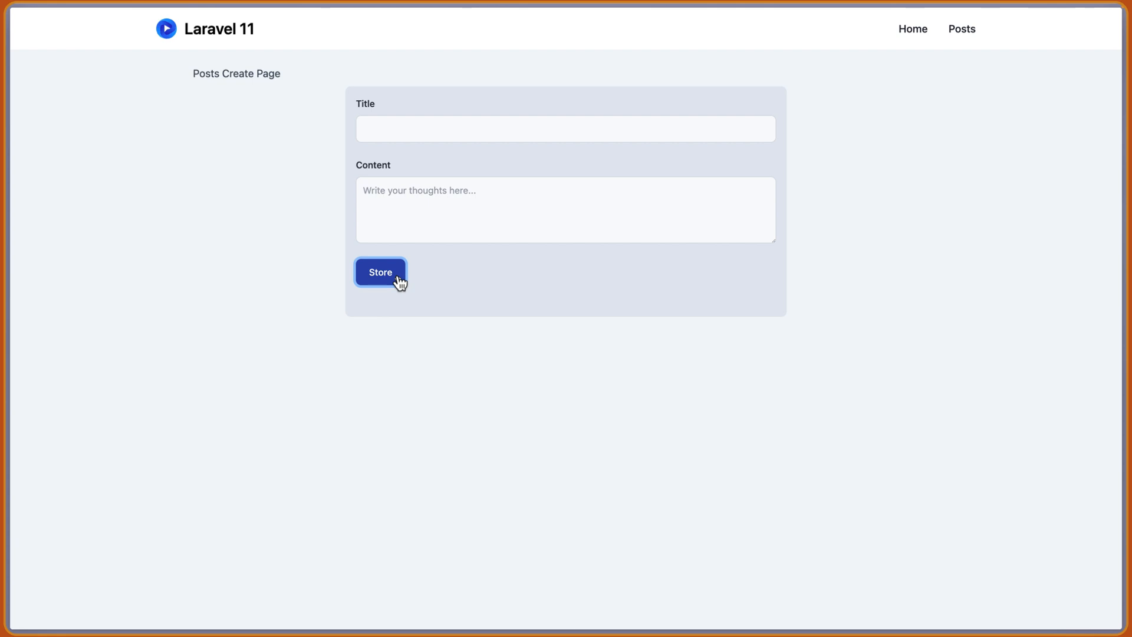
pyautogui.click(380, 273)
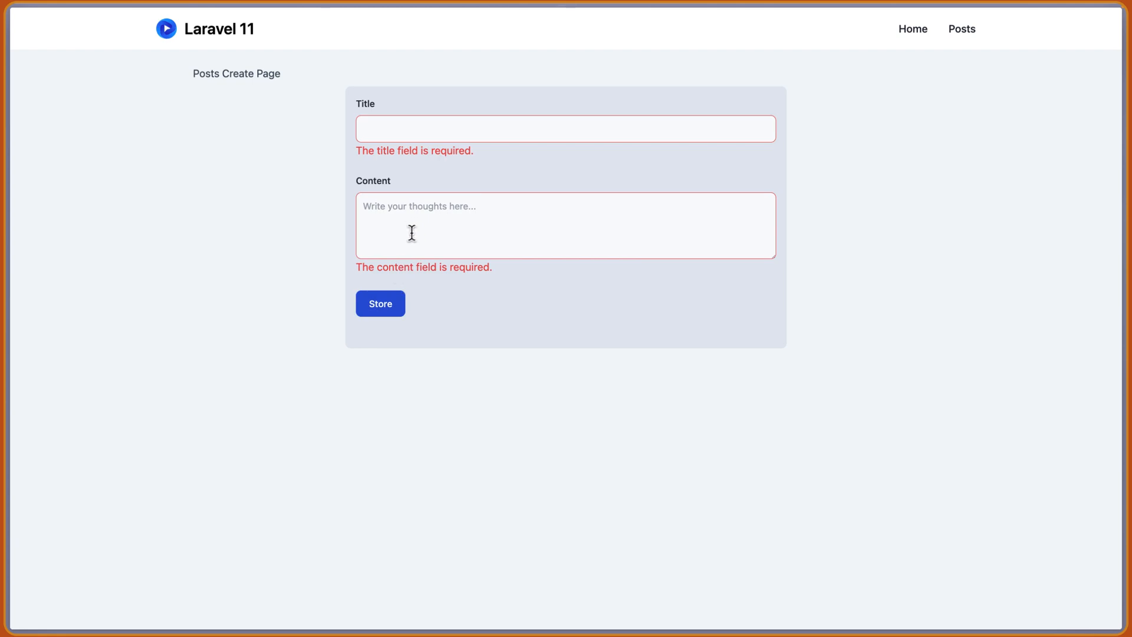